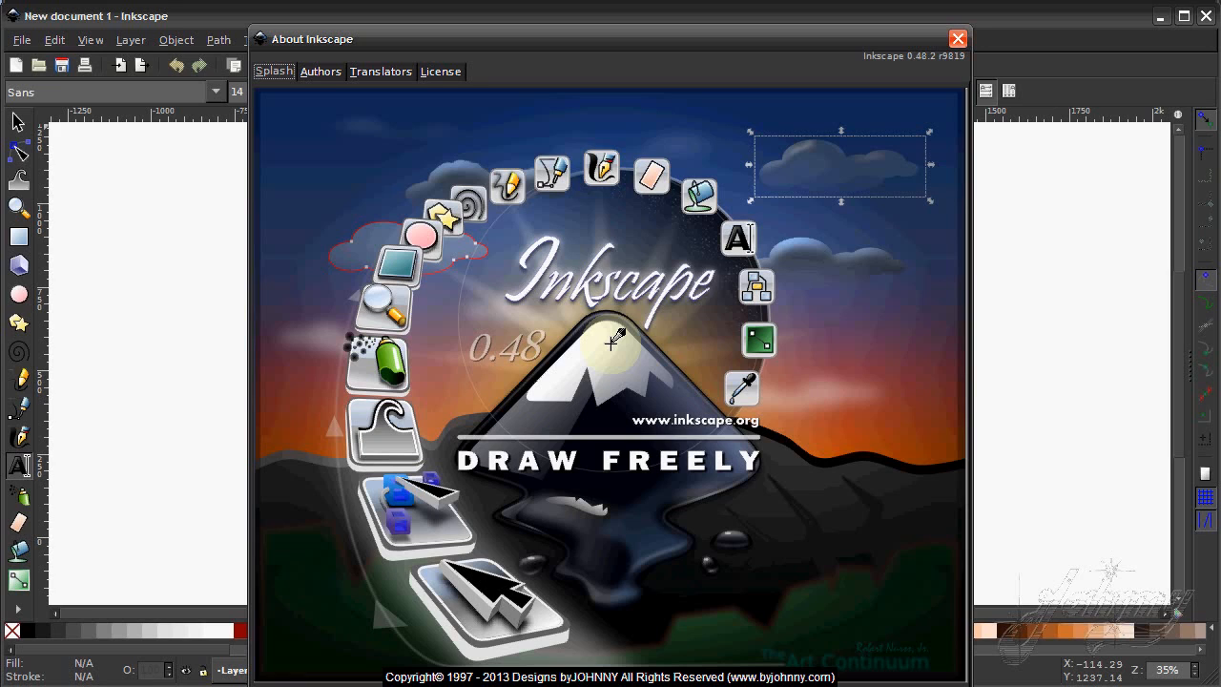
mouse_move(959, 38)
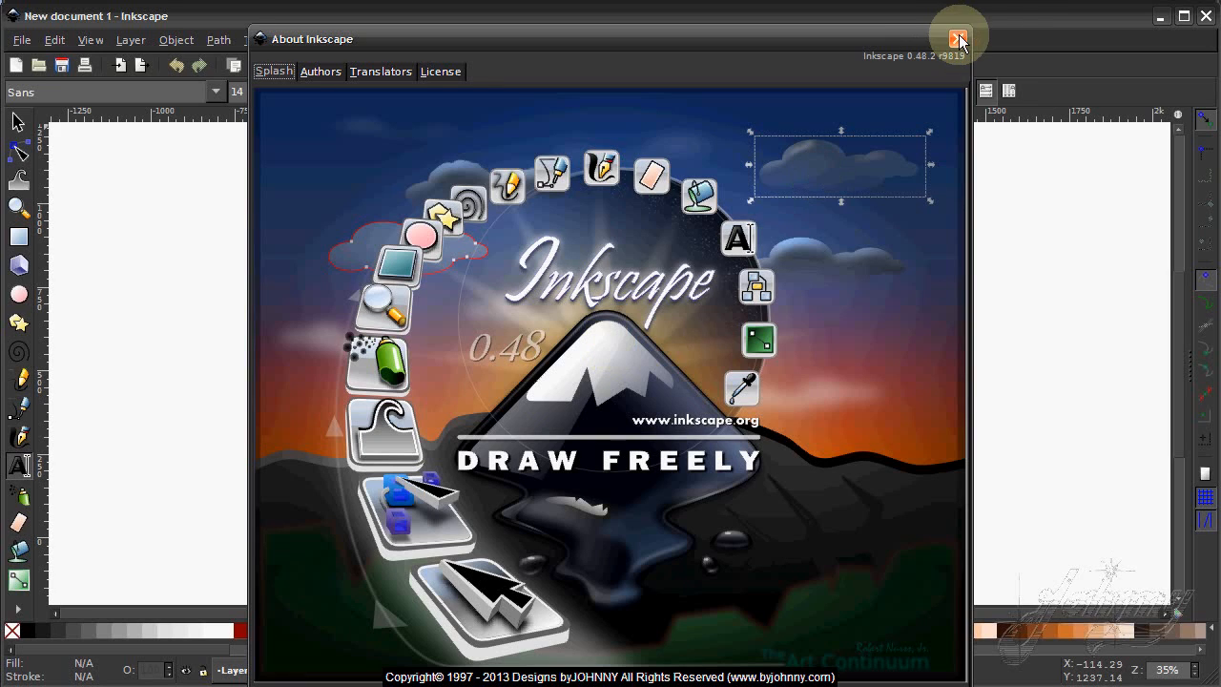
- Dismiss the About Inkscape splash window to reveal the blank document
left_click(959, 38)
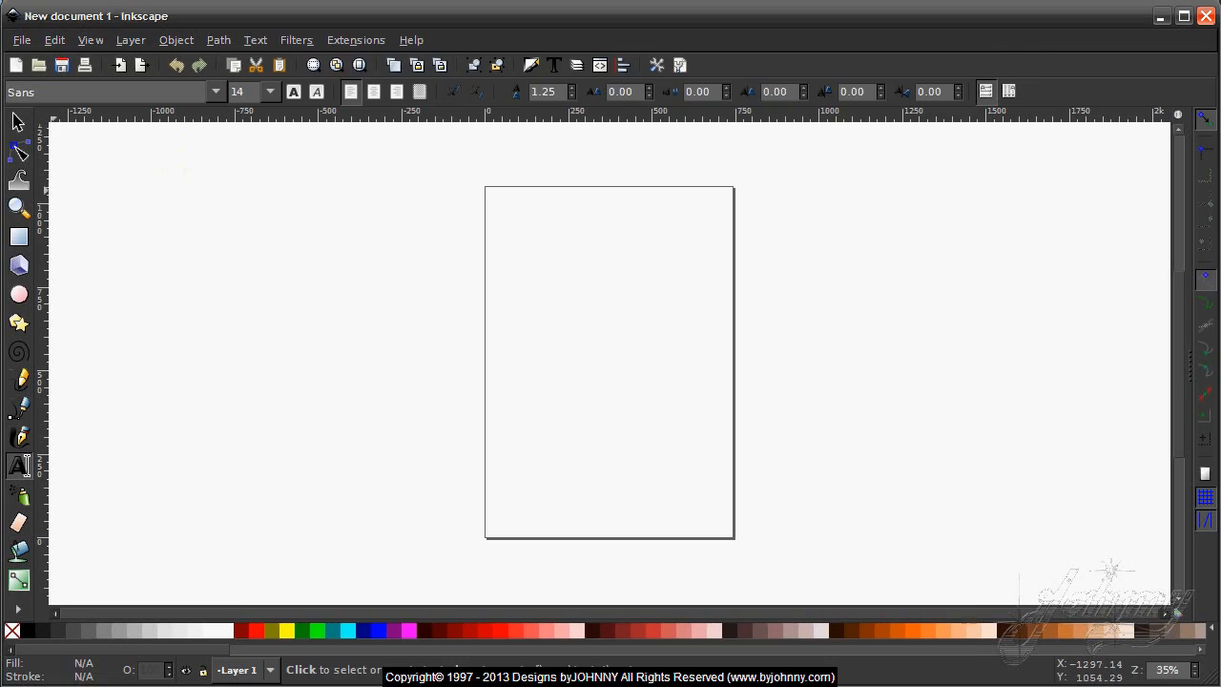
- Open the downloaded Inkscape 48 Dark theme archive in ZipCentral
left_click(16, 129)
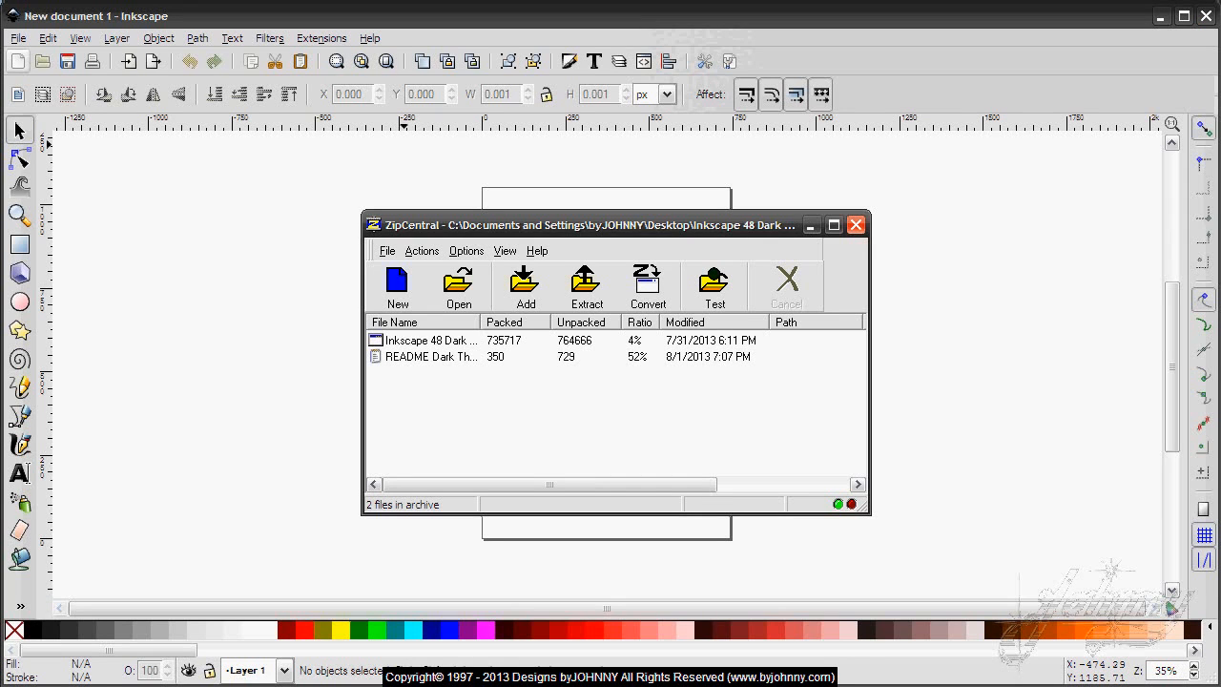
mouse_move(844, 88)
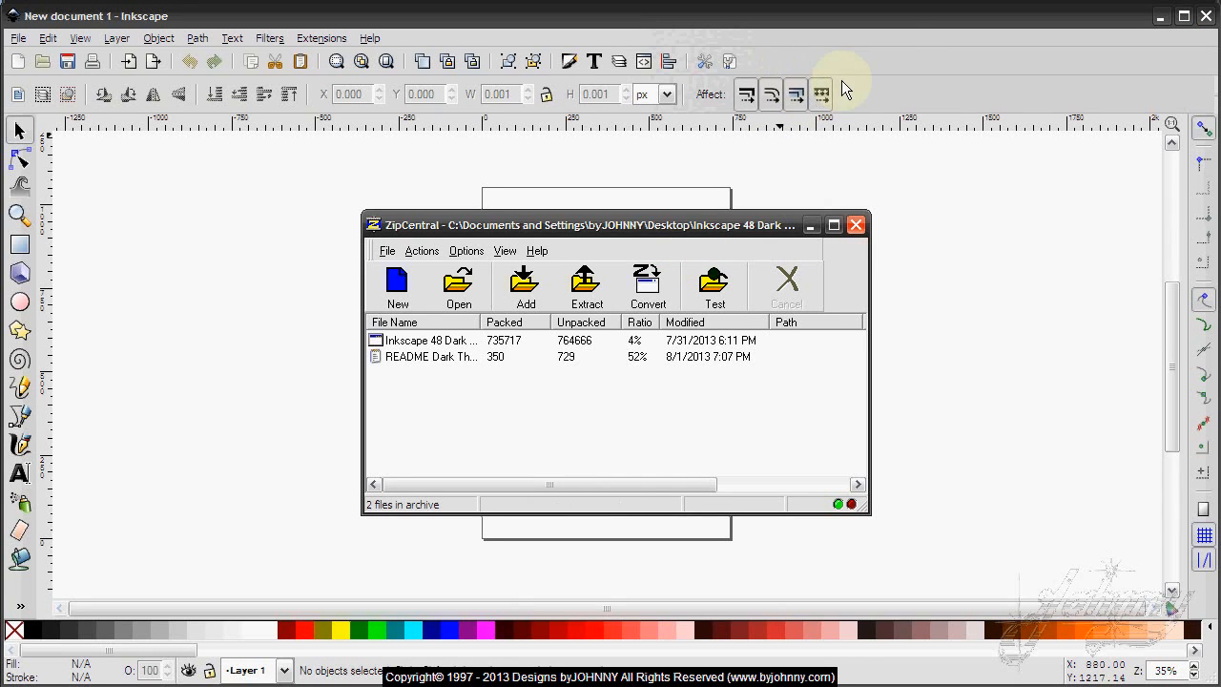
mouse_move(921, 95)
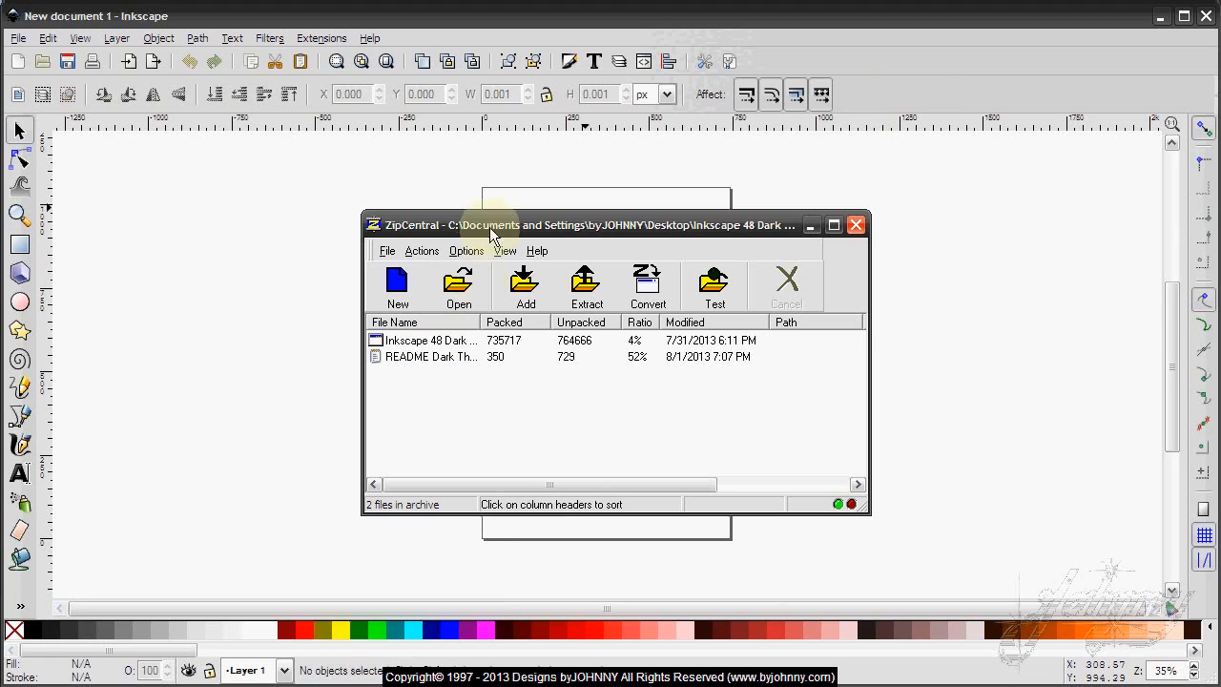
mouse_move(501, 229)
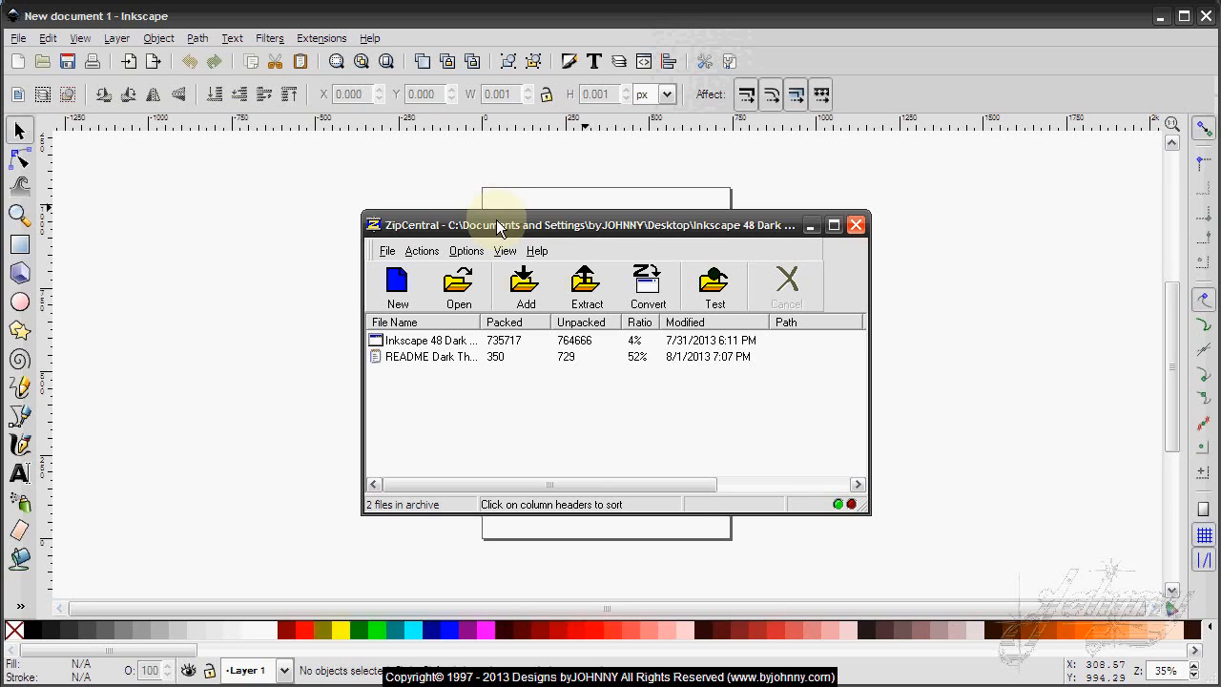
mouse_move(625, 234)
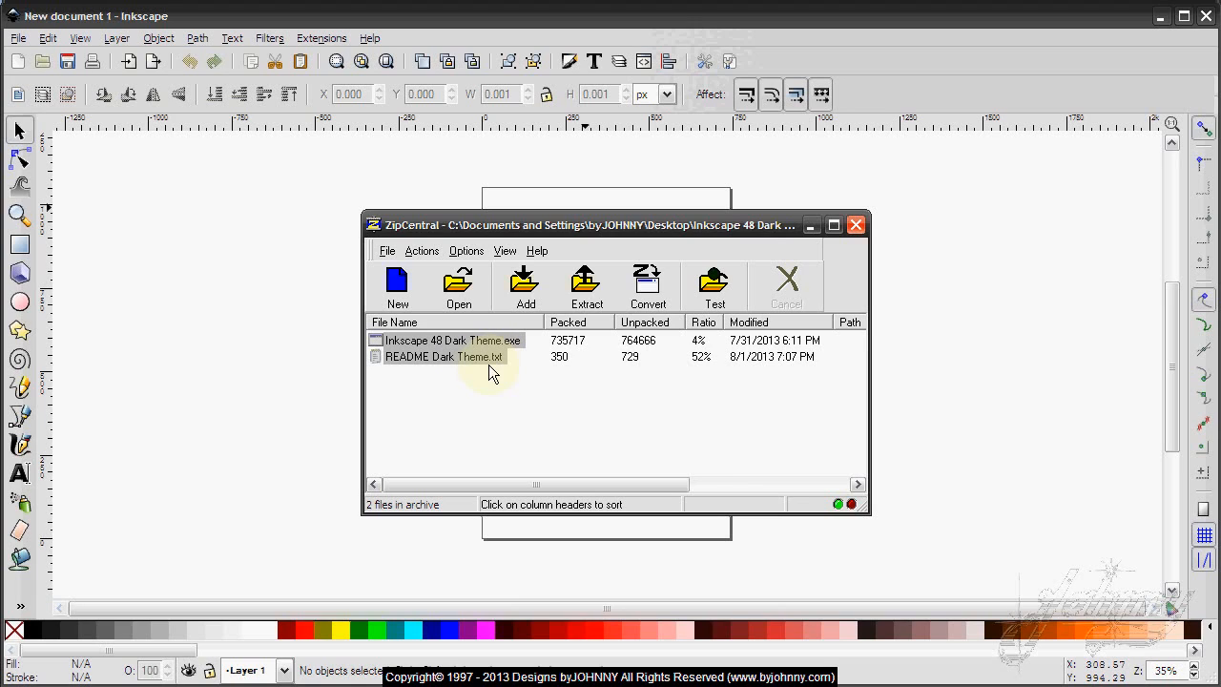
left_click(443, 355)
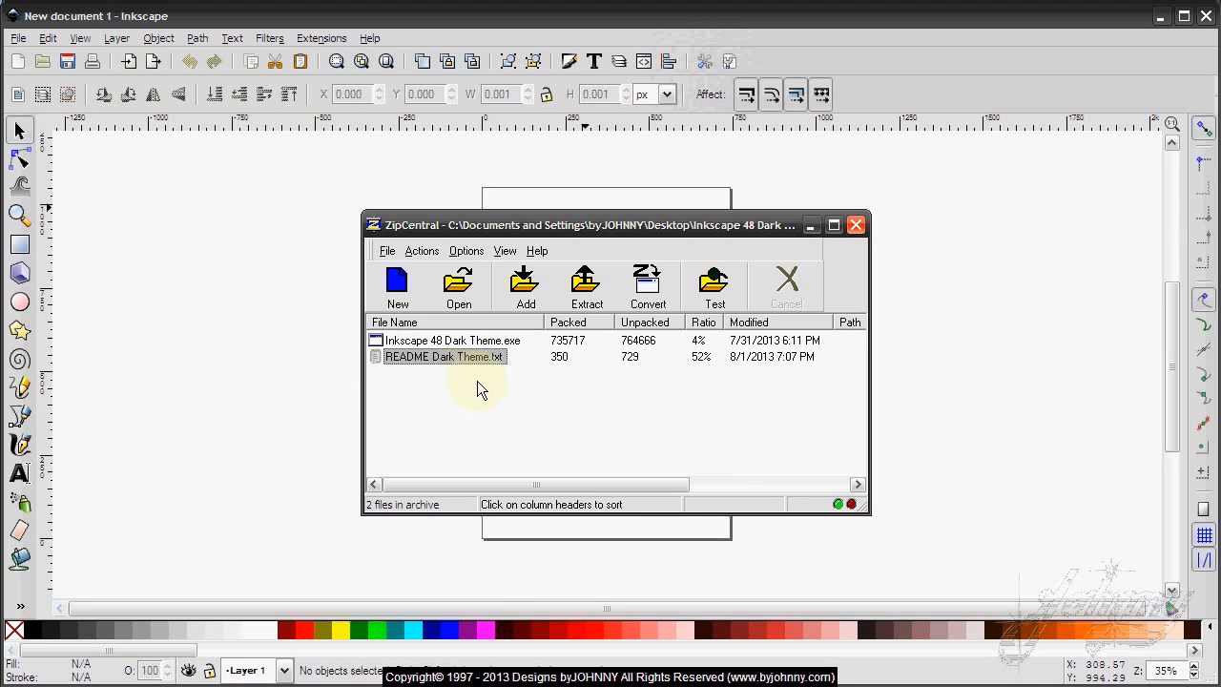
mouse_move(535, 424)
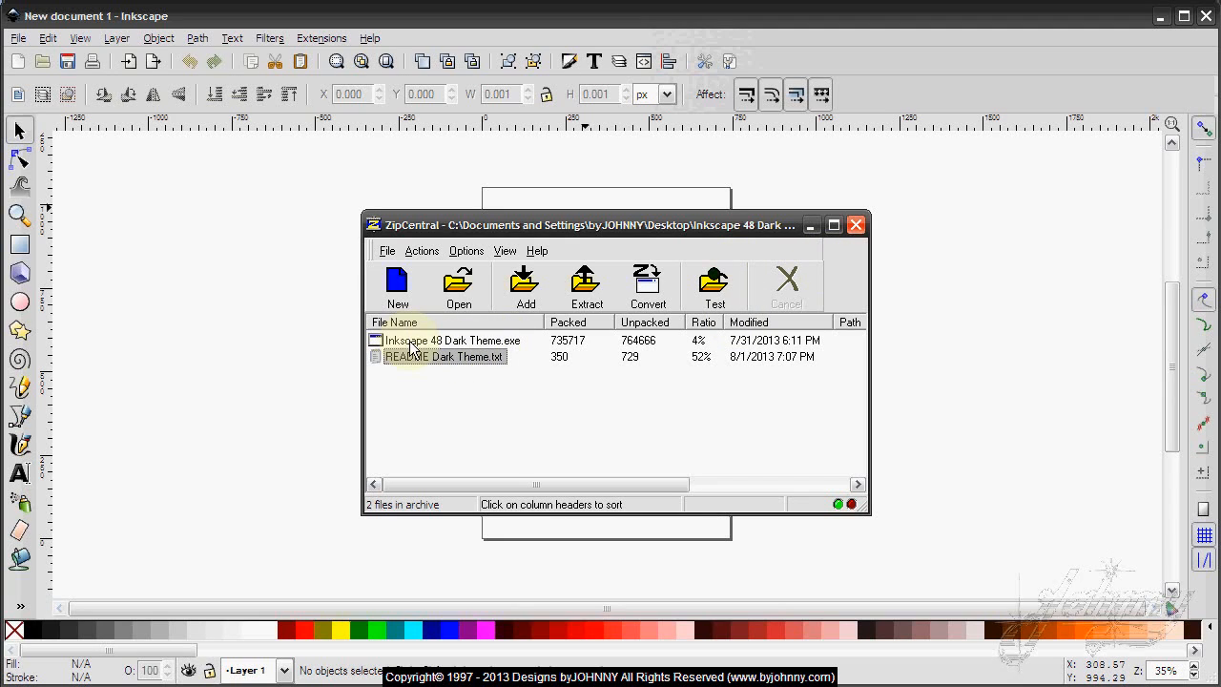
left_click(448, 340)
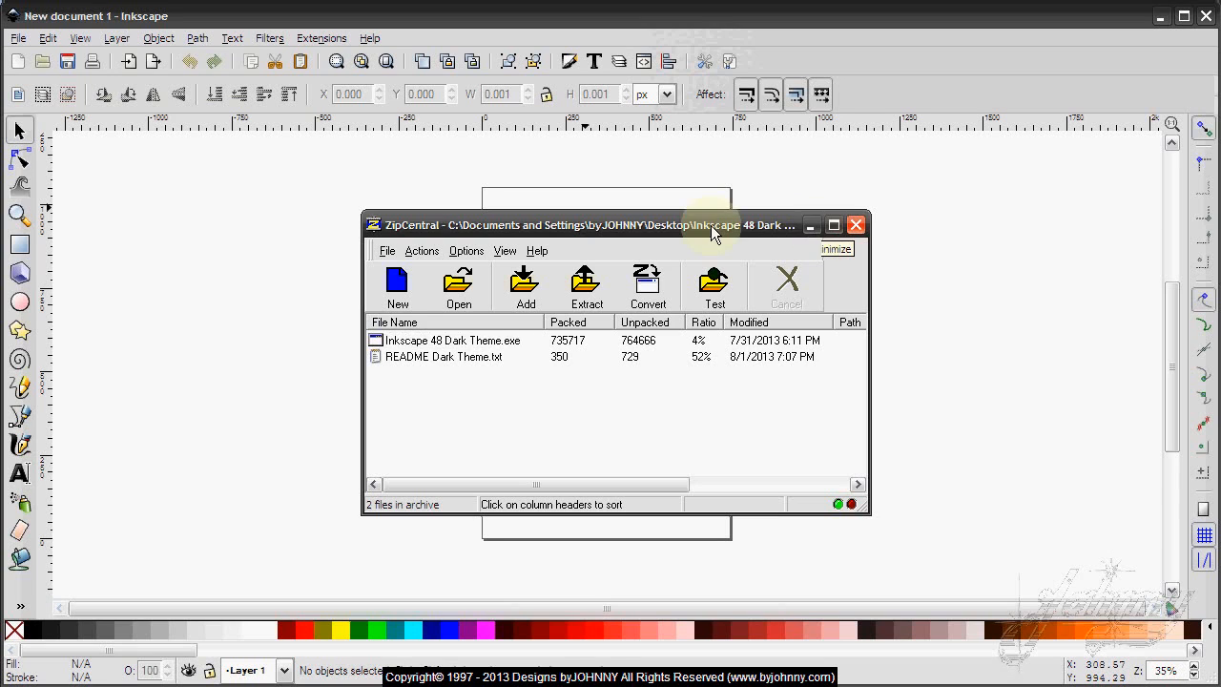
- Run Inkscape 48 Dark Theme.exe and review the theme files it will extract
double_click(452, 340)
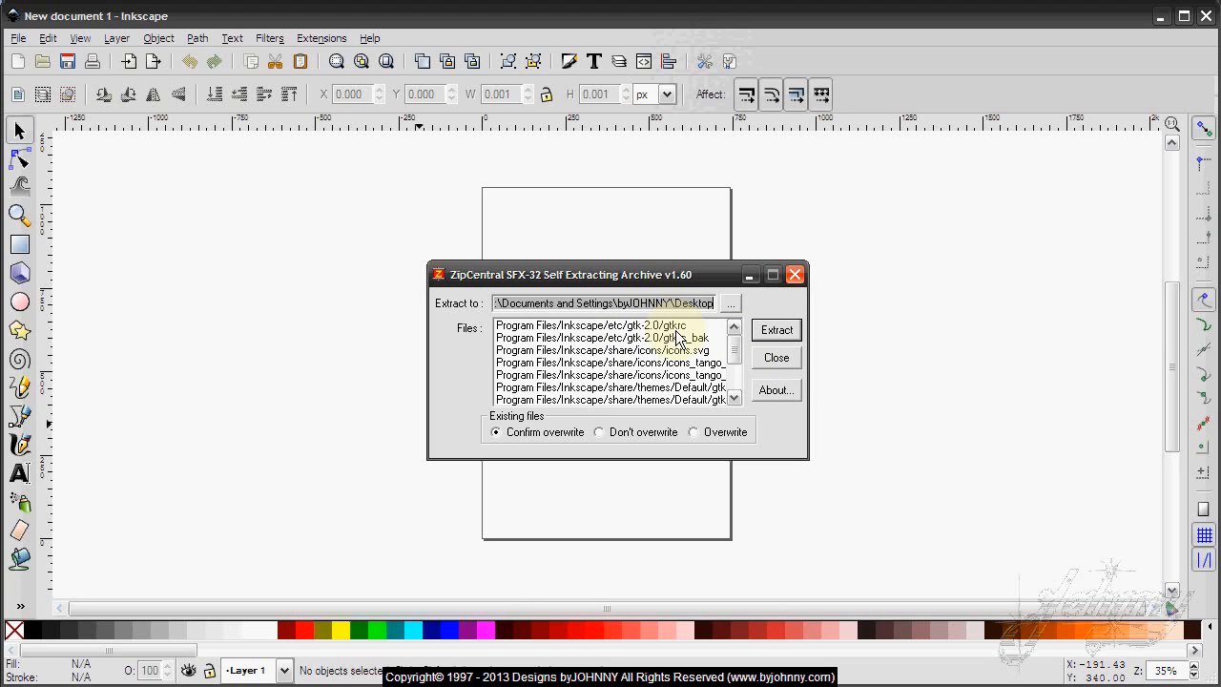
left_click(605, 338)
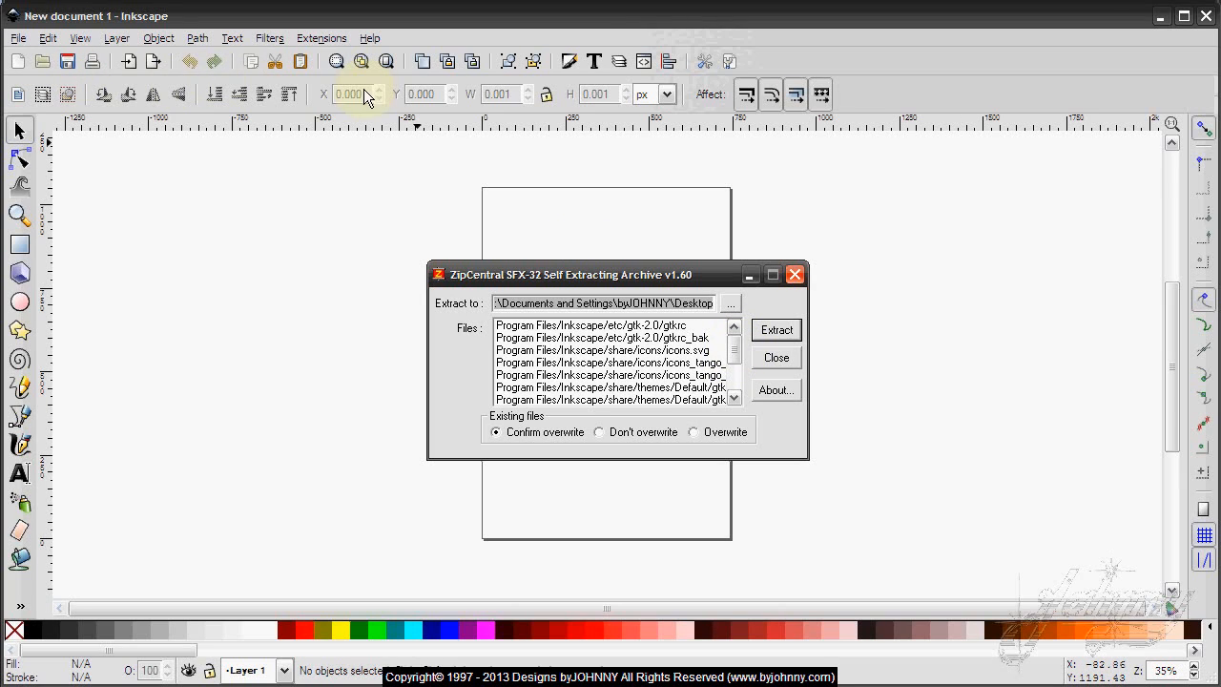
mouse_move(735, 361)
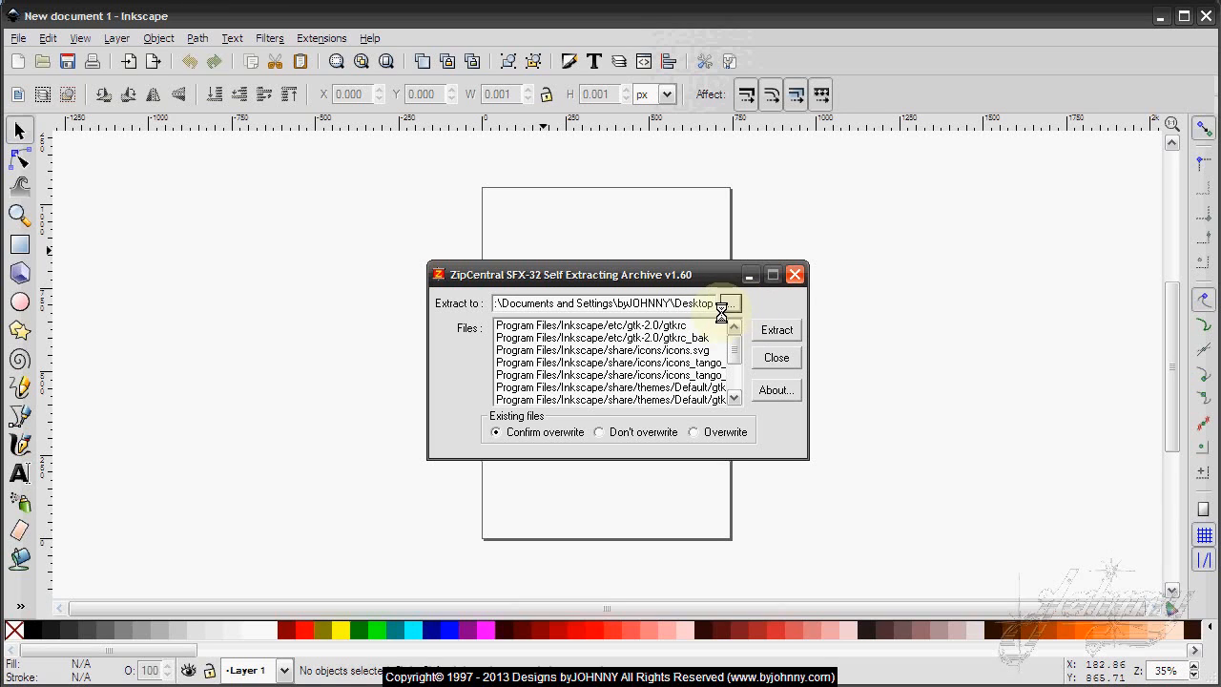
- Extract the dark theme files to C:\ with overwrite enabled and acknowledge completion
left_click(730, 303)
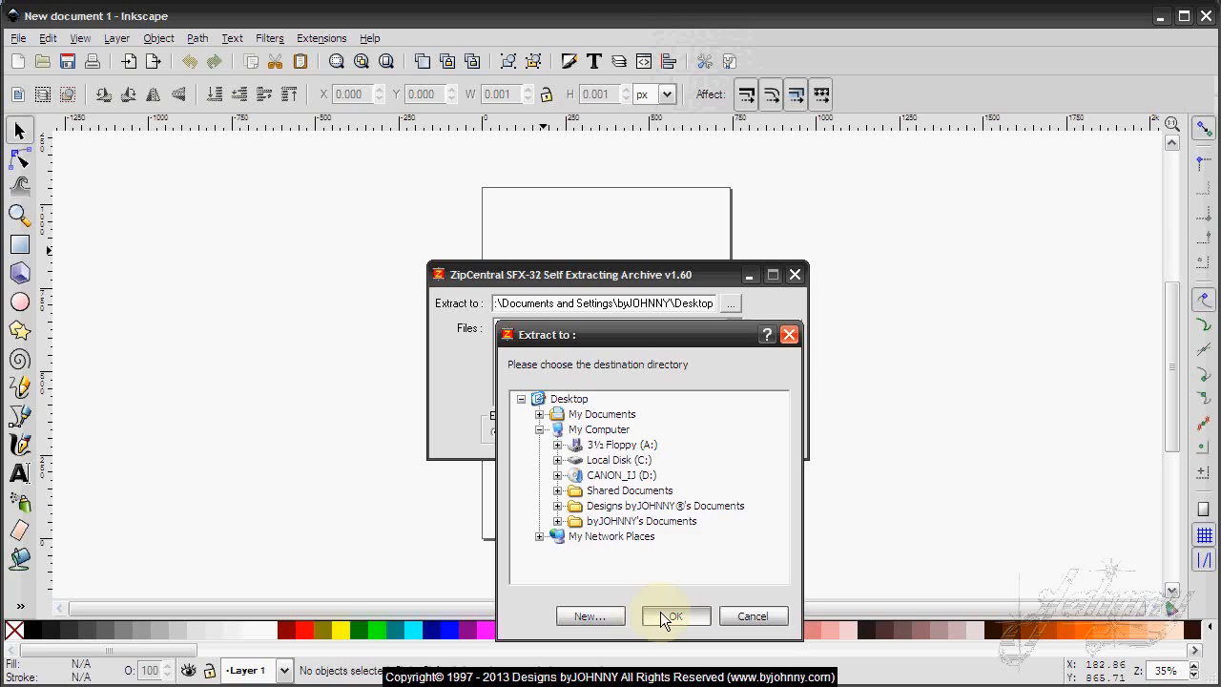
left_click(675, 616)
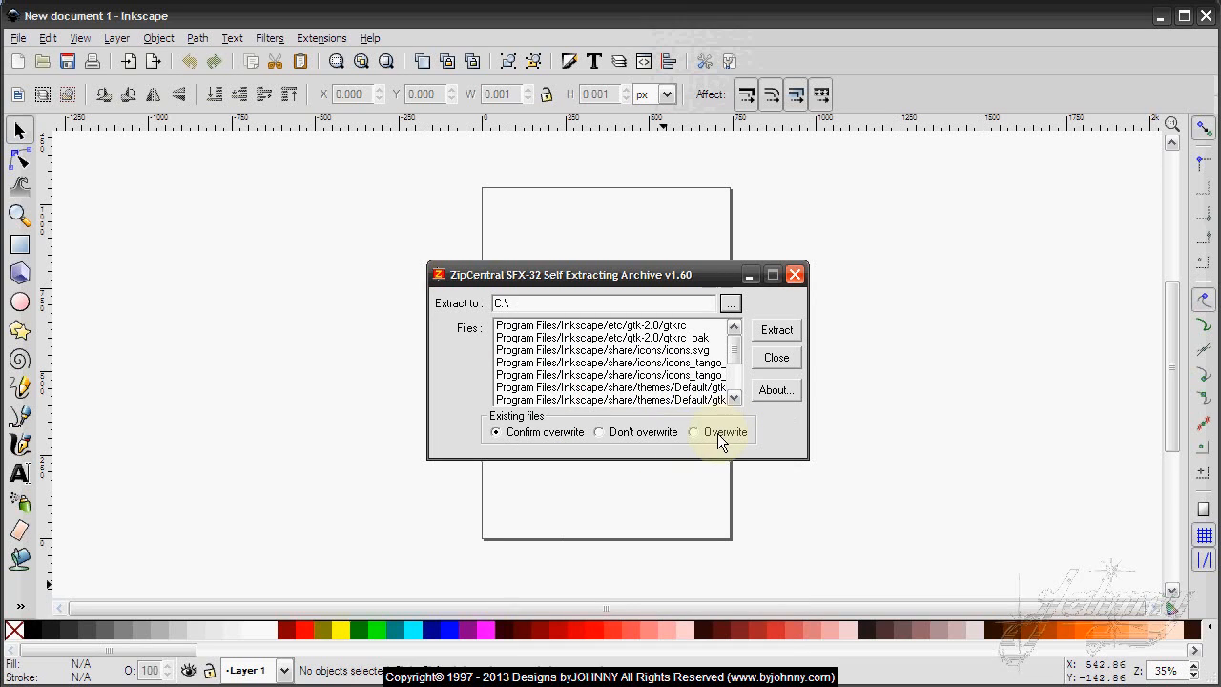
left_click(692, 432)
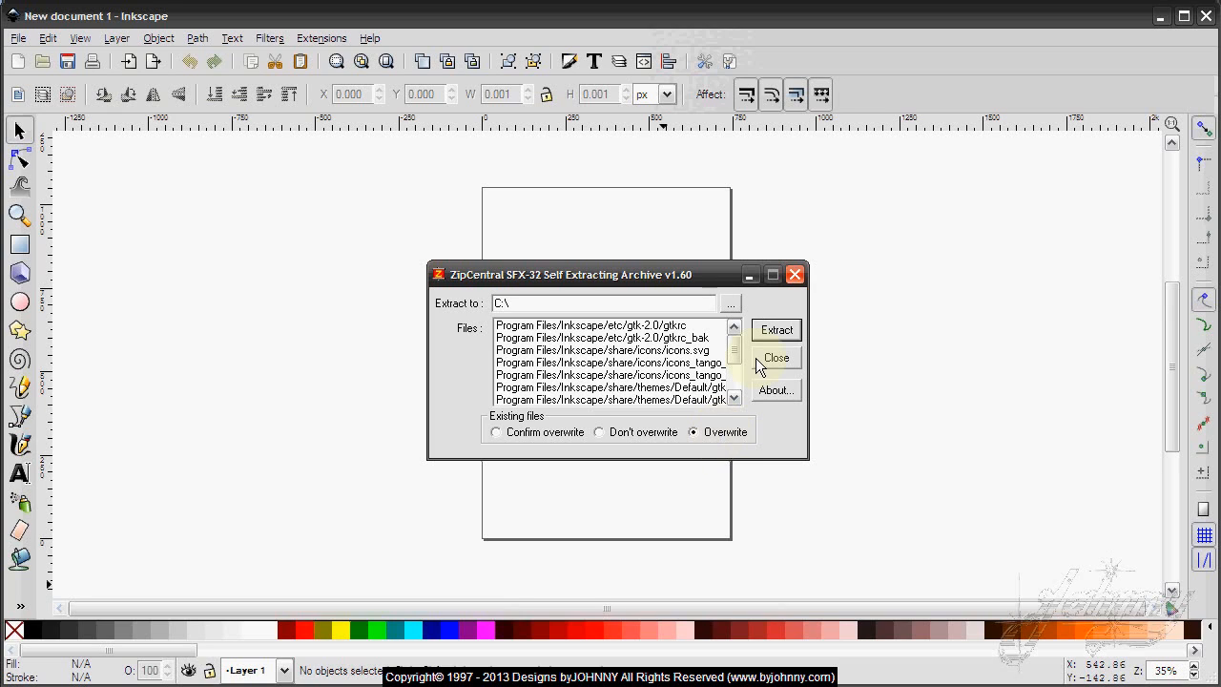
left_click(777, 329)
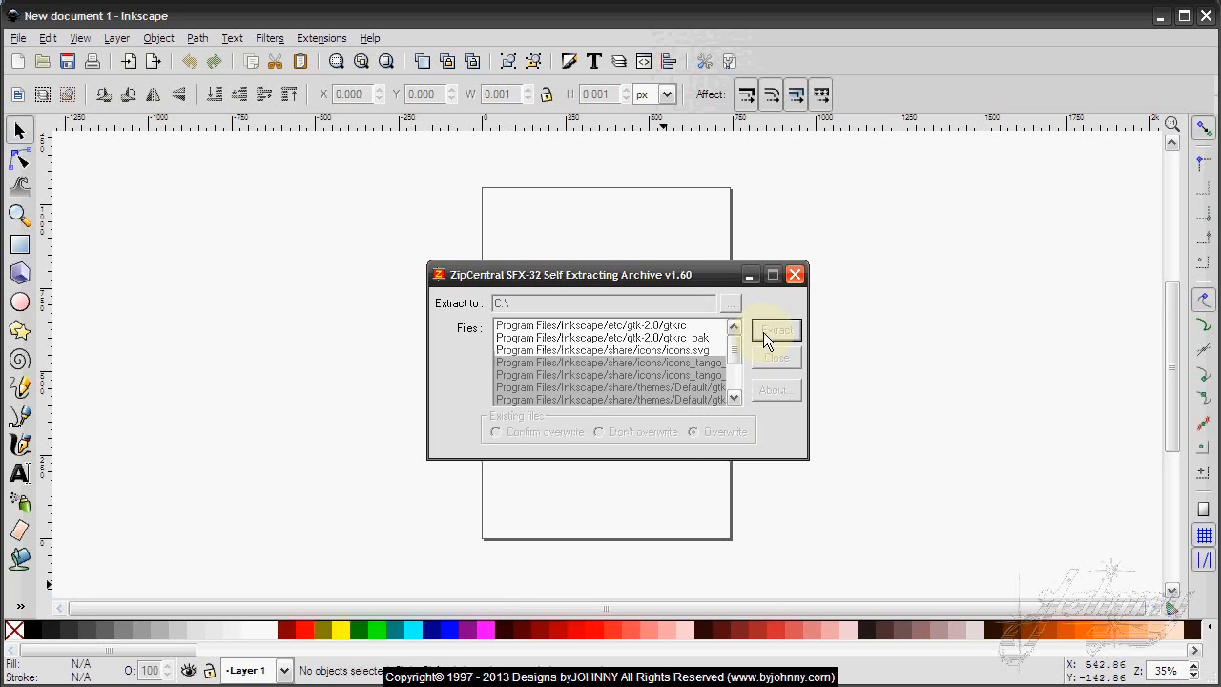
left_click(776, 330)
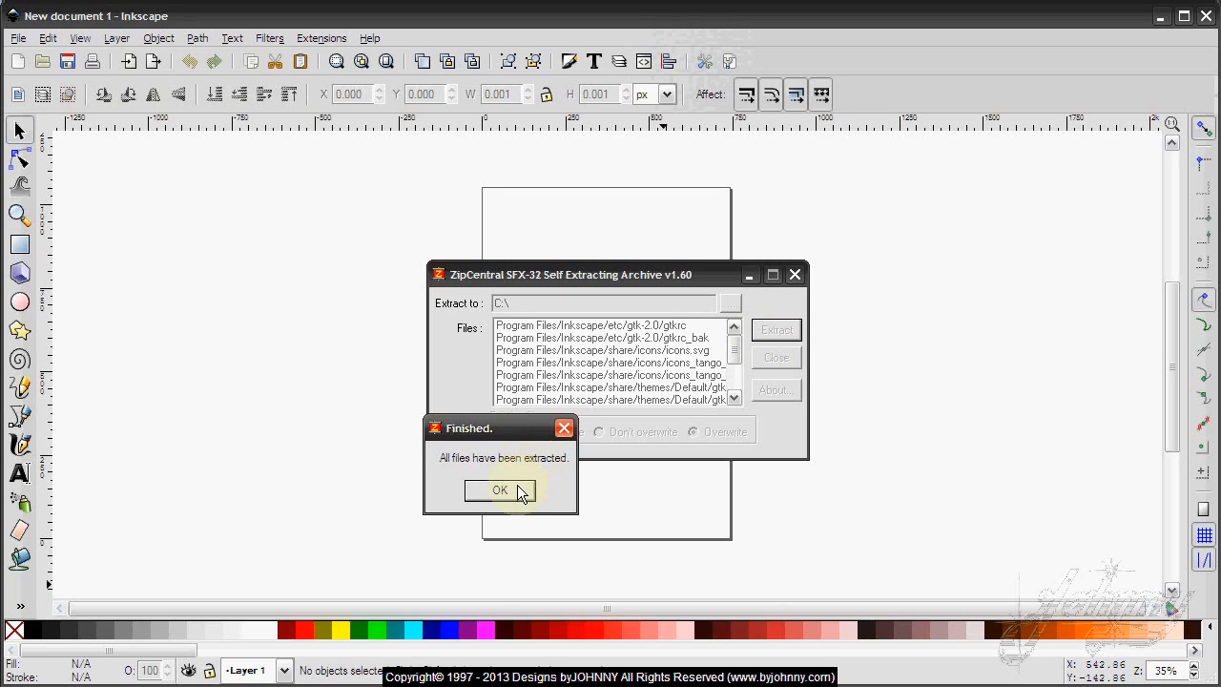
left_click(500, 490)
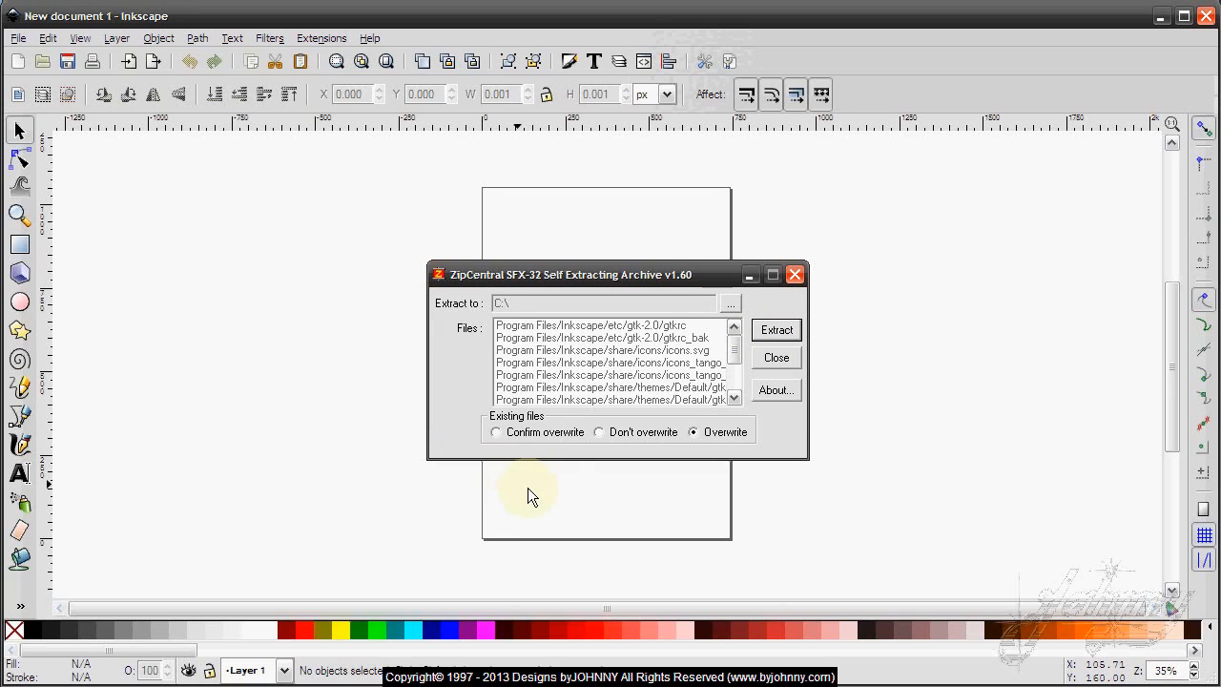
left_click(777, 356)
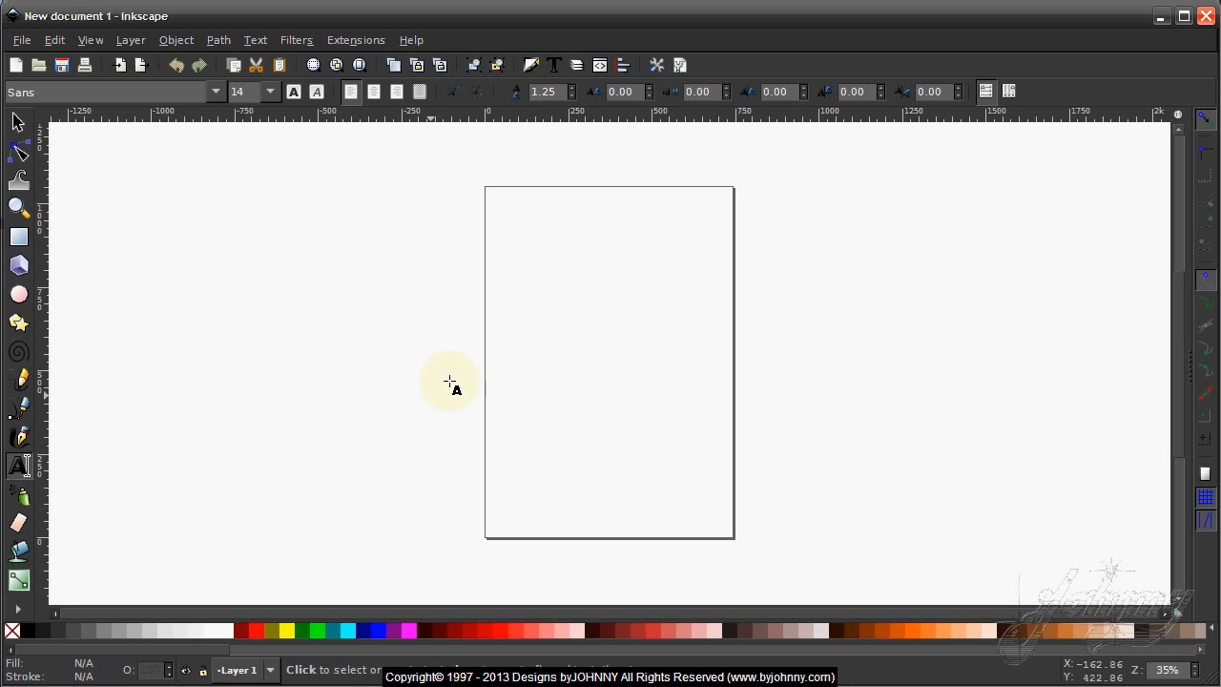
mouse_move(549, 382)
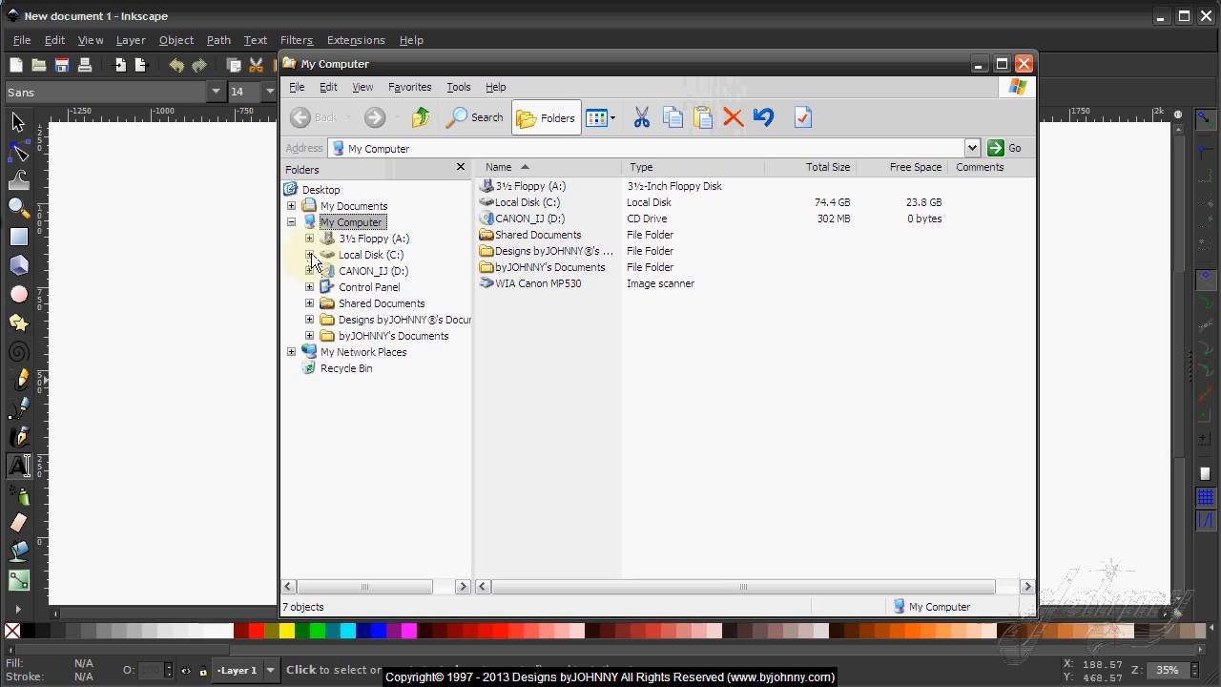
- Navigate to C:\Program Files\Inkscape\share\icons in the Folders pane
left_click(310, 255)
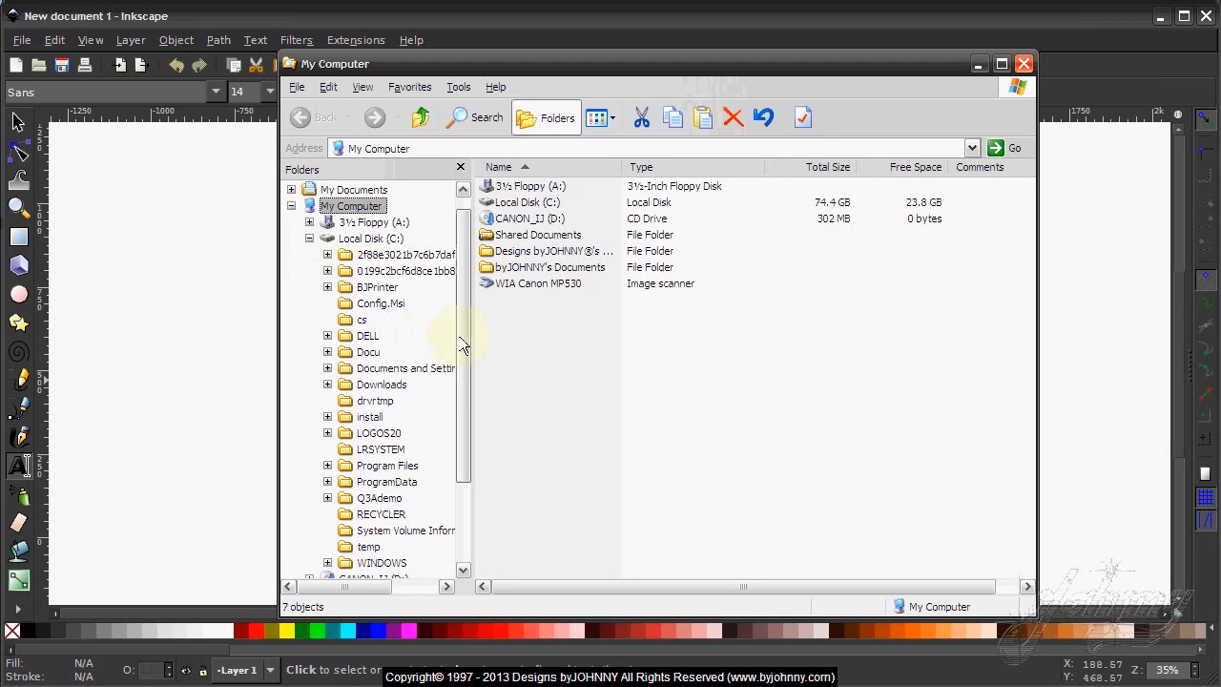
scroll("down", 3)
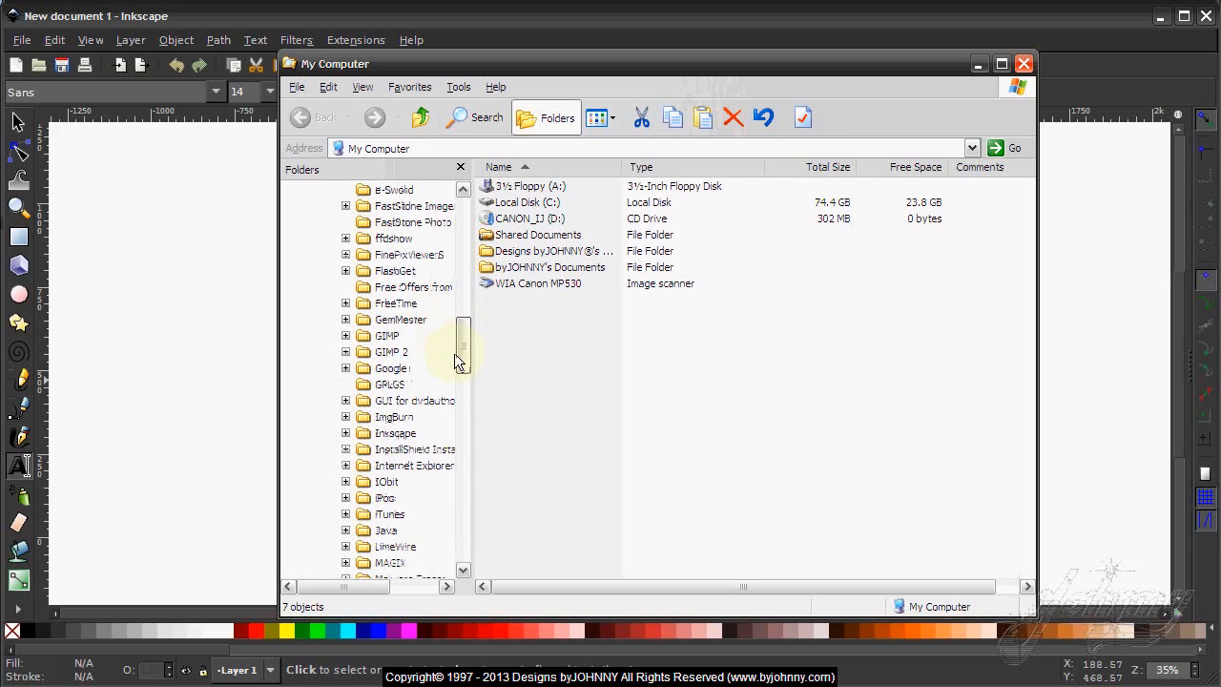
scroll("down", 3)
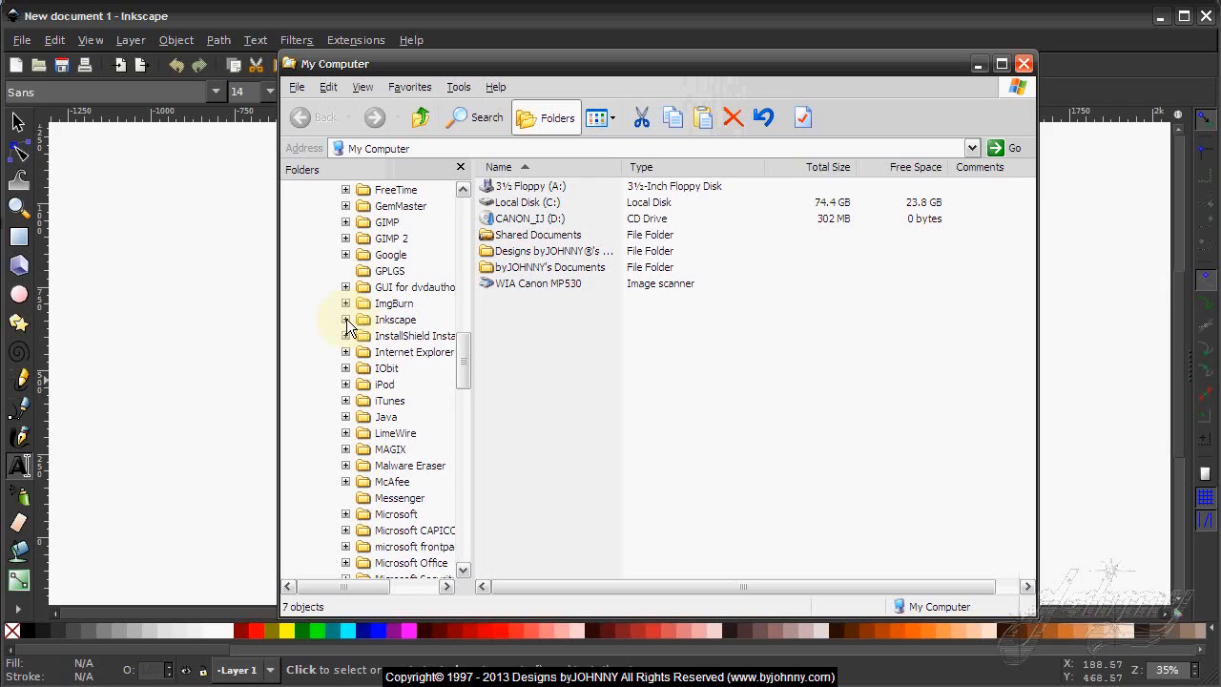
left_click(346, 320)
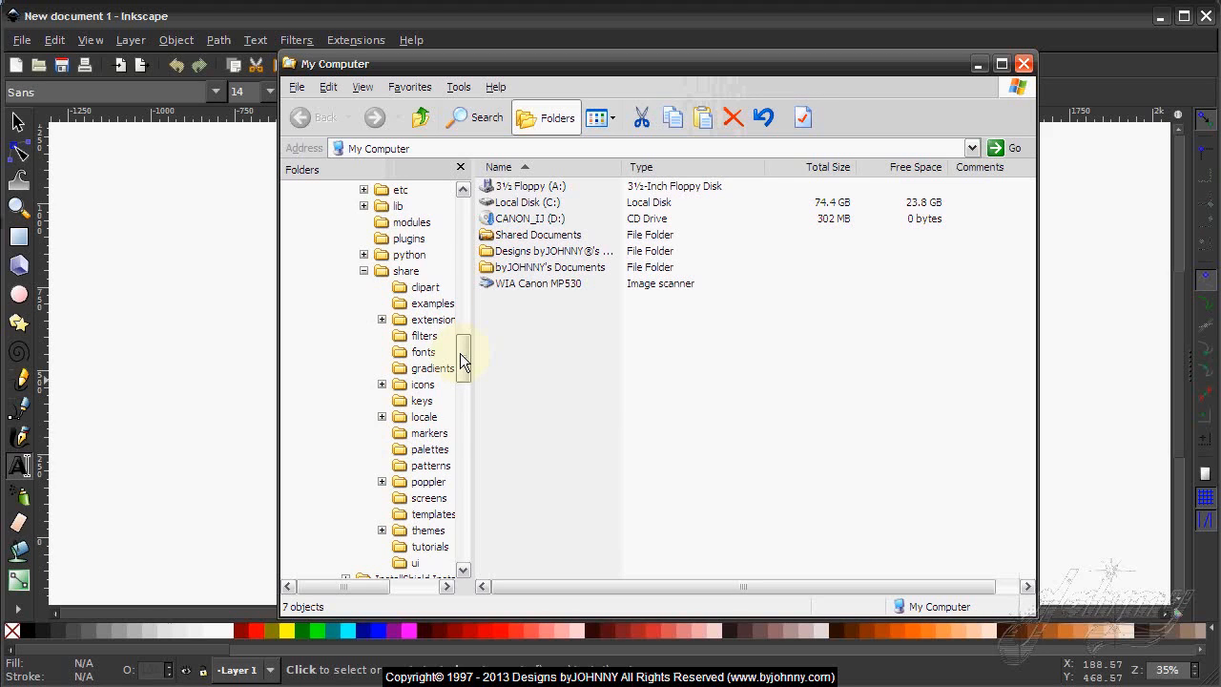
scroll("down", 3)
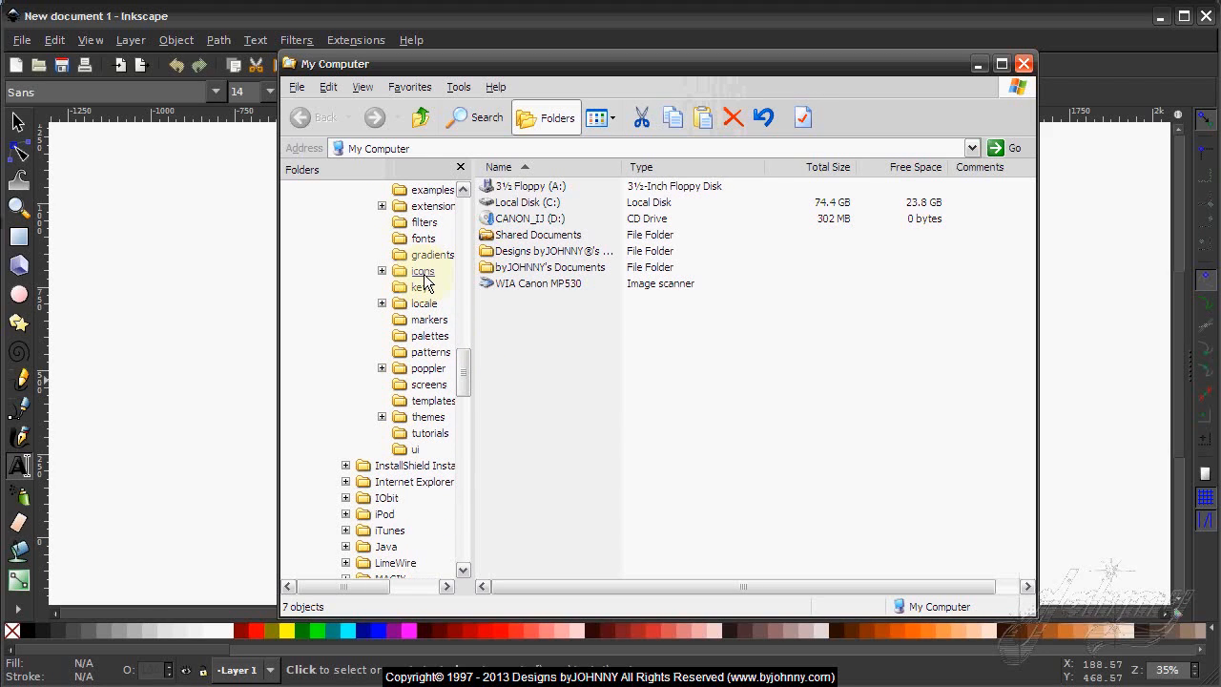
double_click(423, 271)
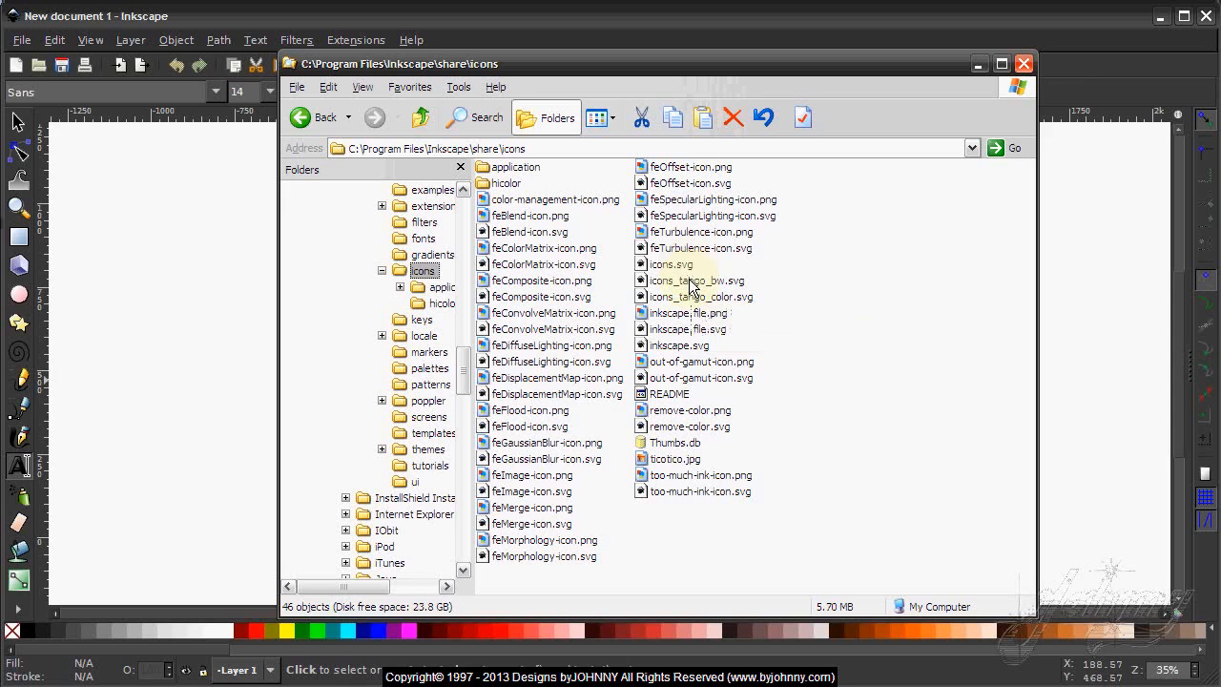
mouse_move(677, 280)
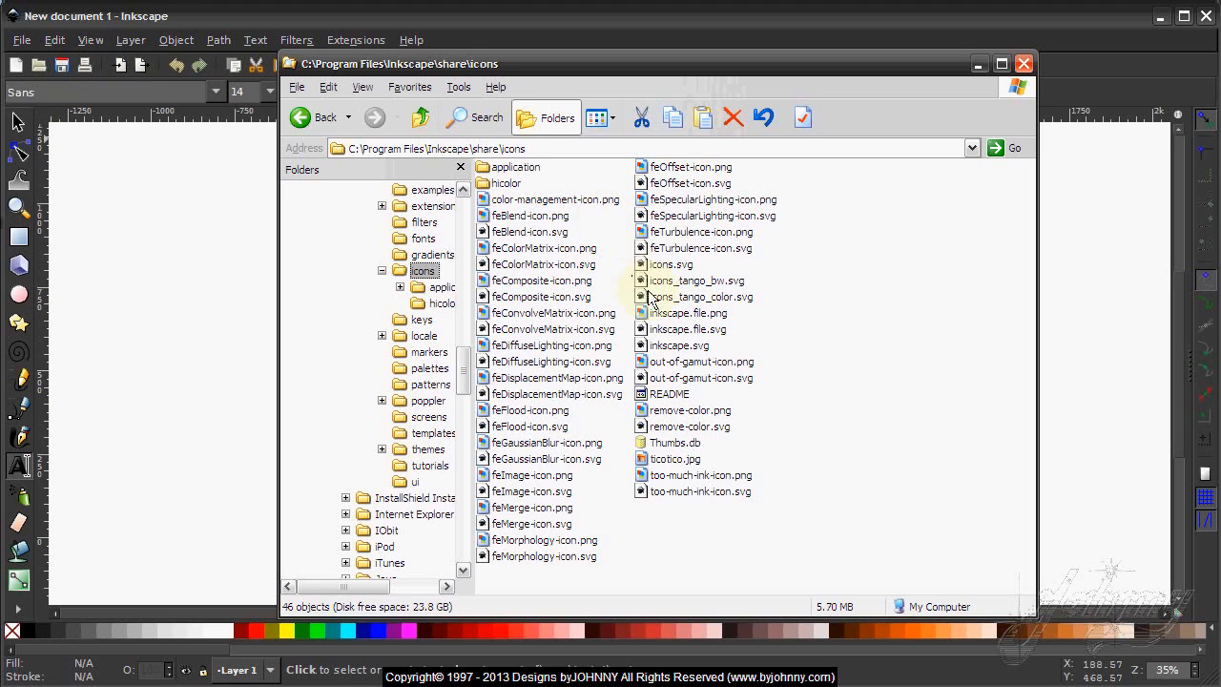
mouse_move(685, 297)
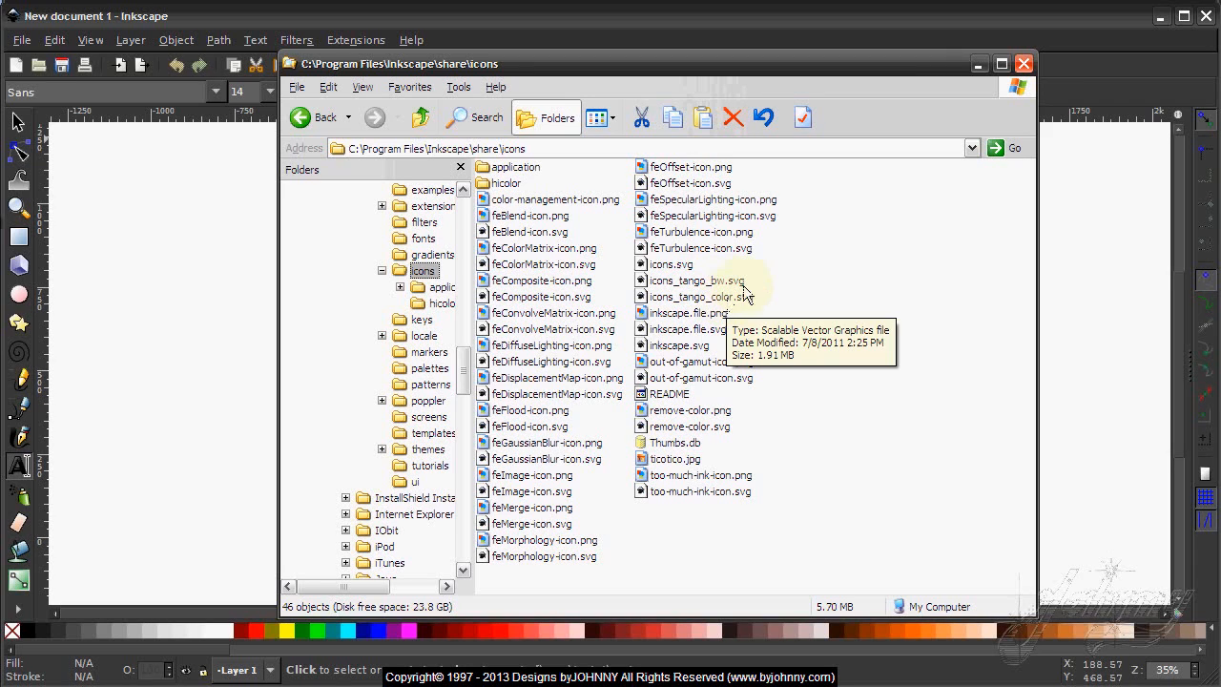
mouse_move(758, 296)
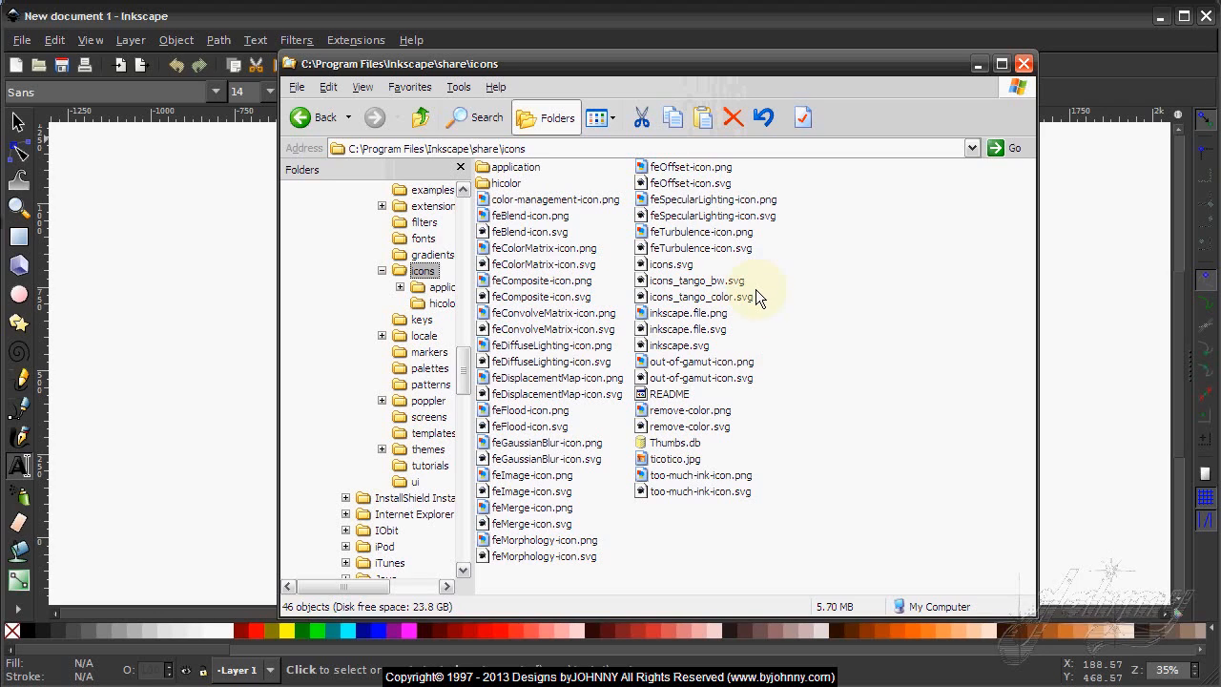
mouse_move(679, 288)
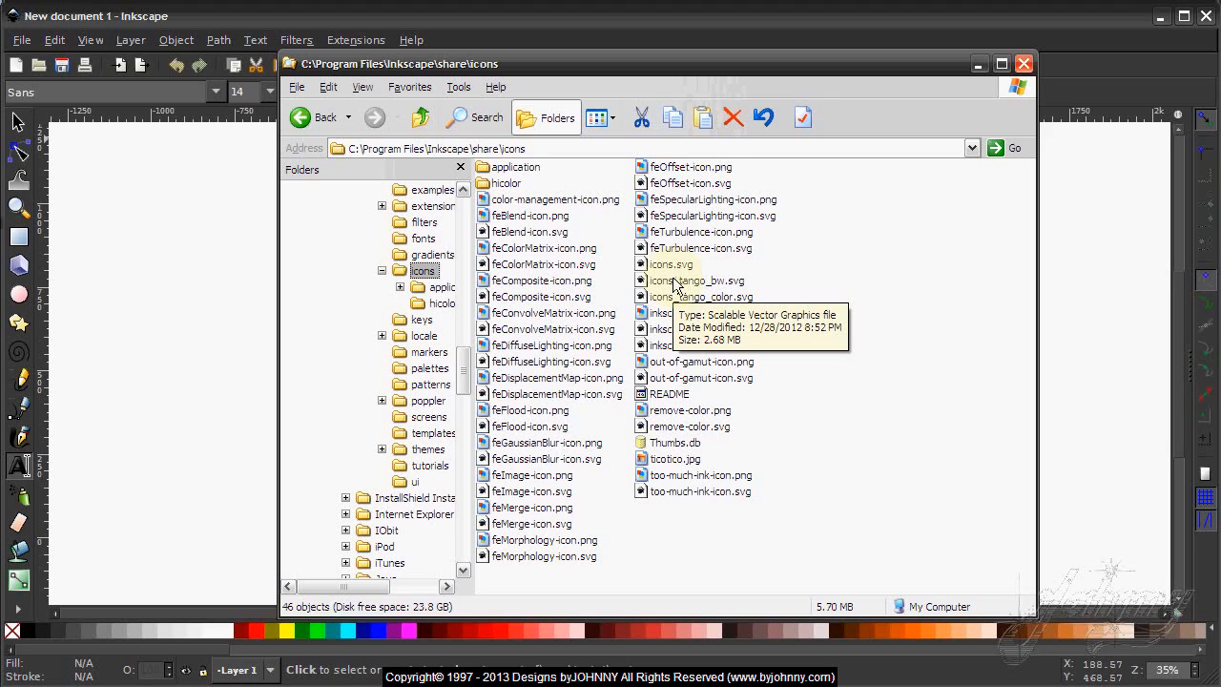
mouse_move(685, 284)
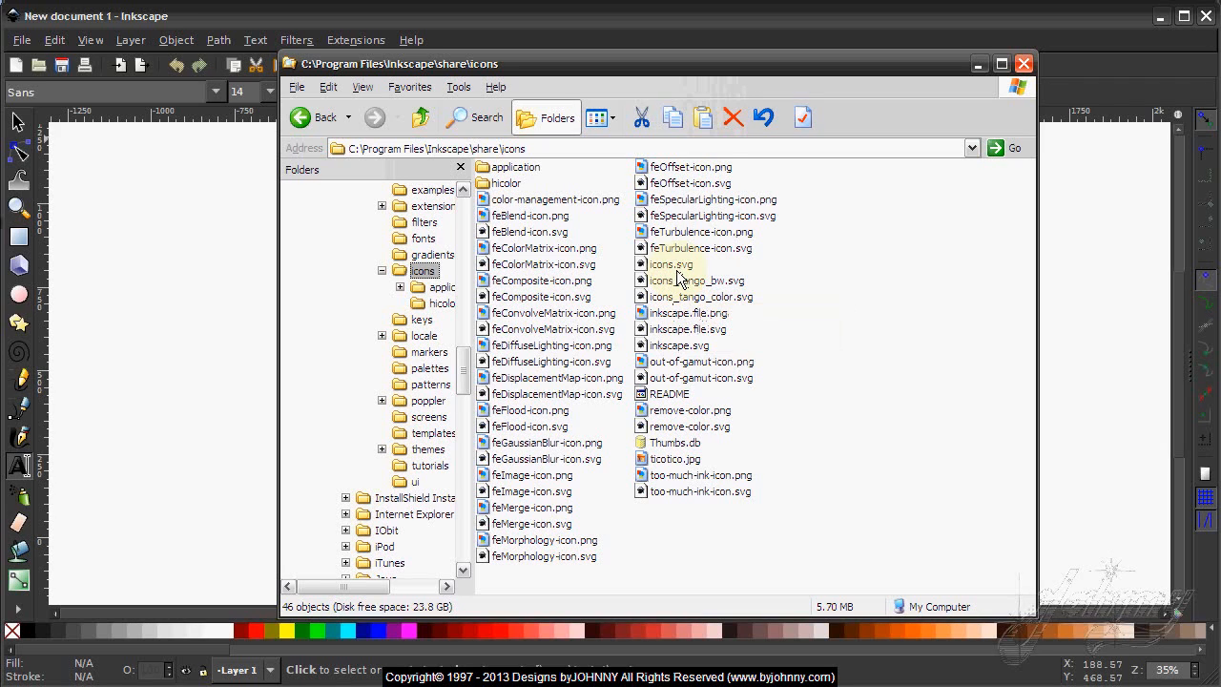
mouse_move(701, 297)
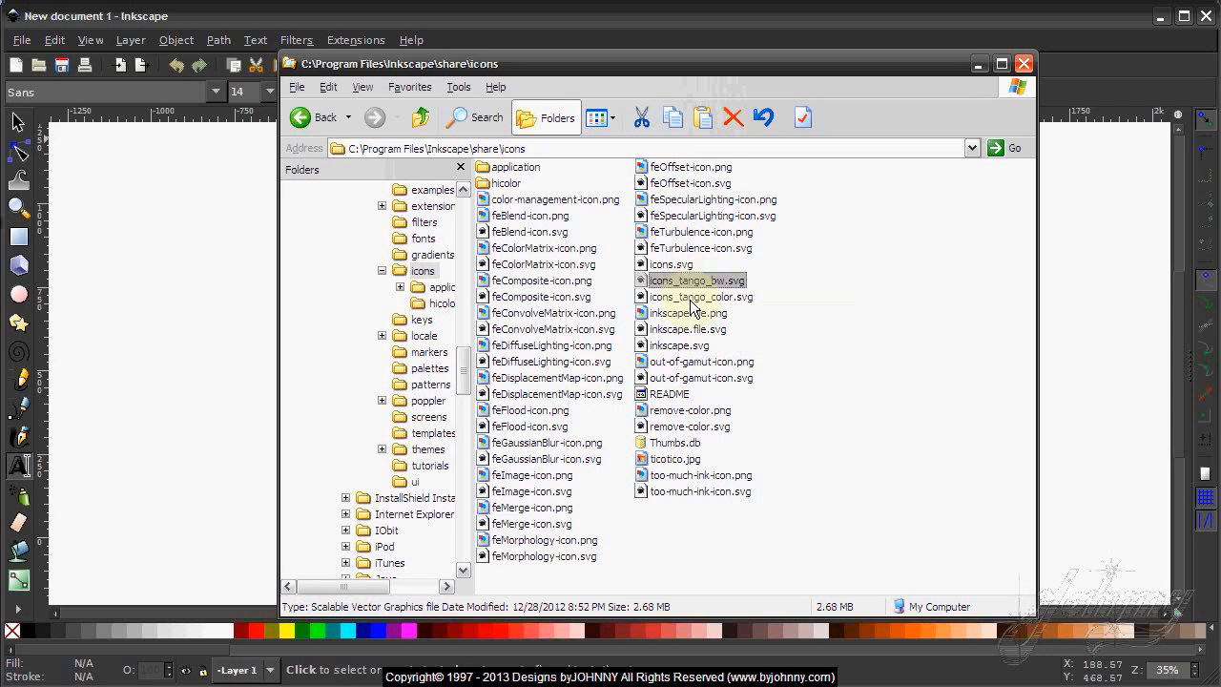
- Select icons_tango_color.svg, the 1.91 MB SVG in the icons folder
left_click(699, 297)
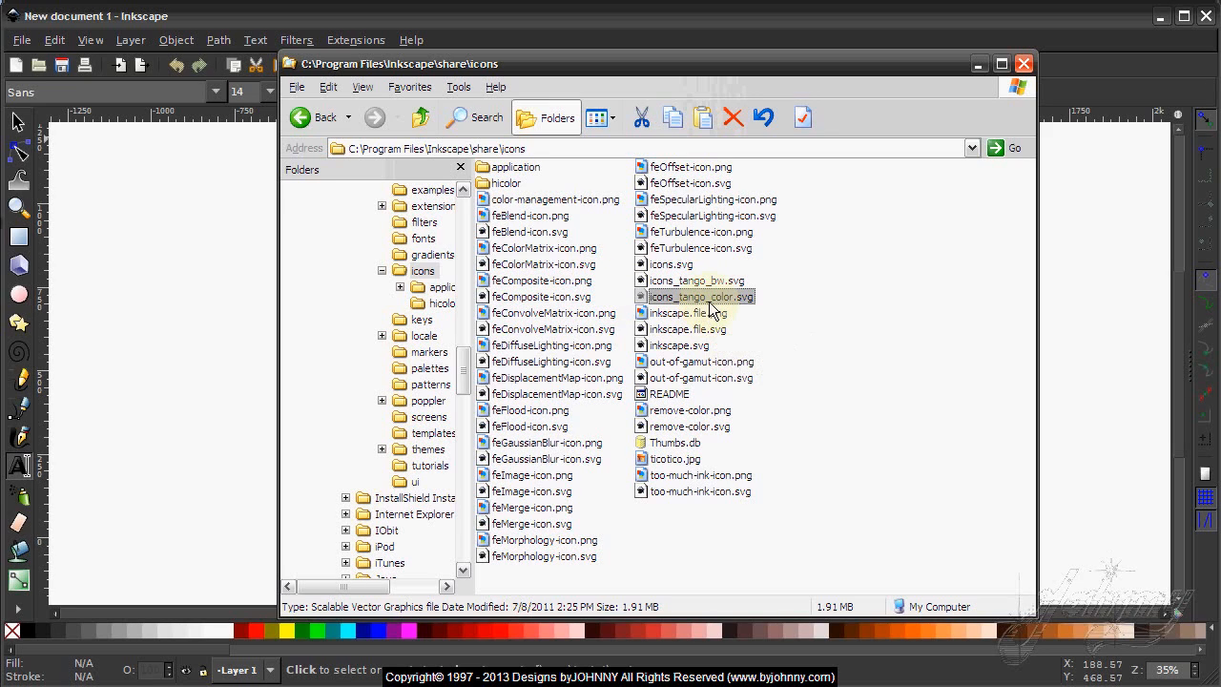
mouse_move(715, 305)
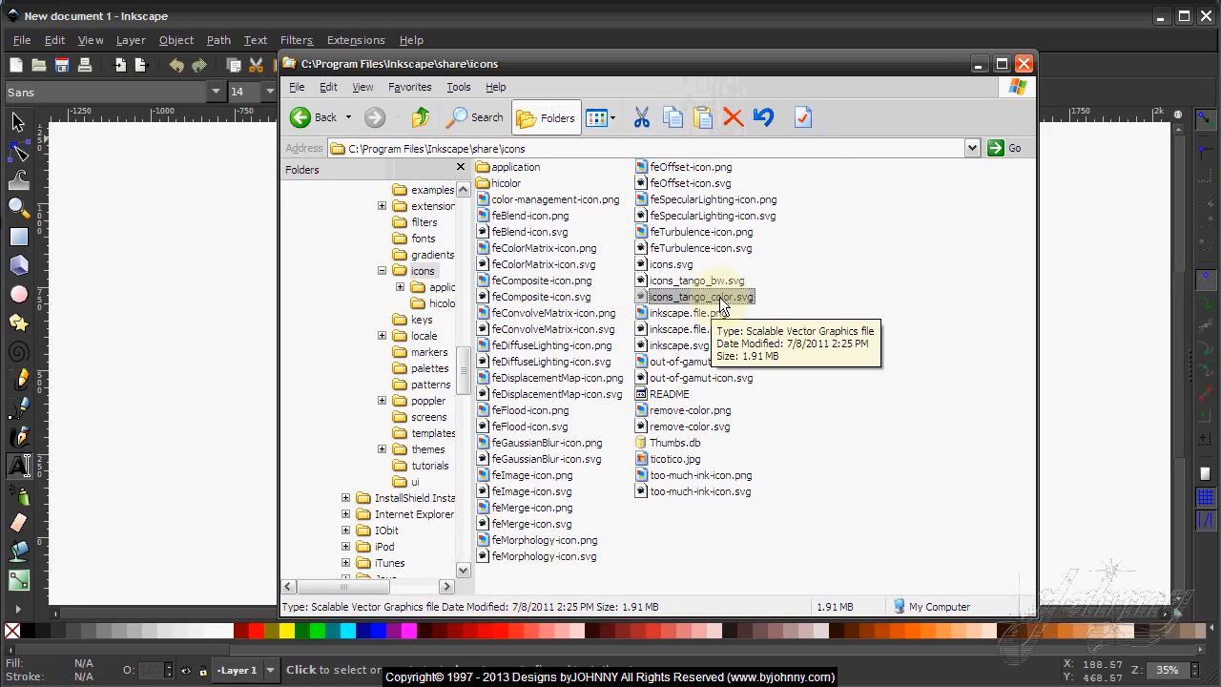
mouse_move(975, 102)
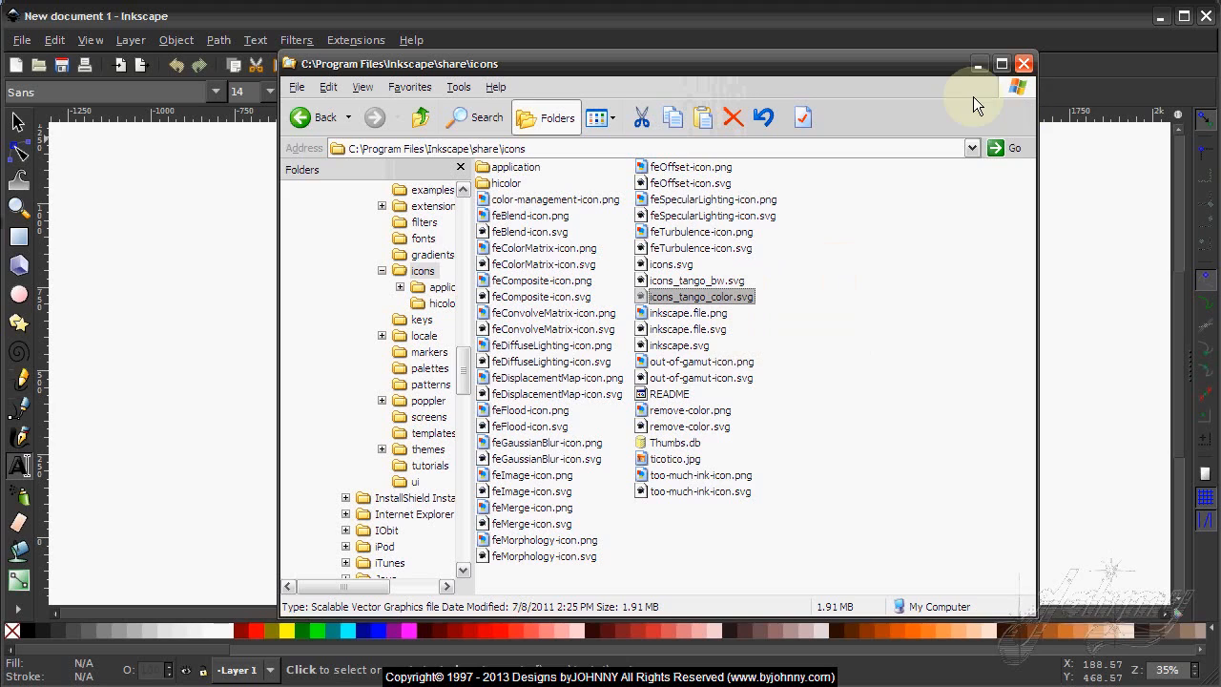
mouse_move(573, 253)
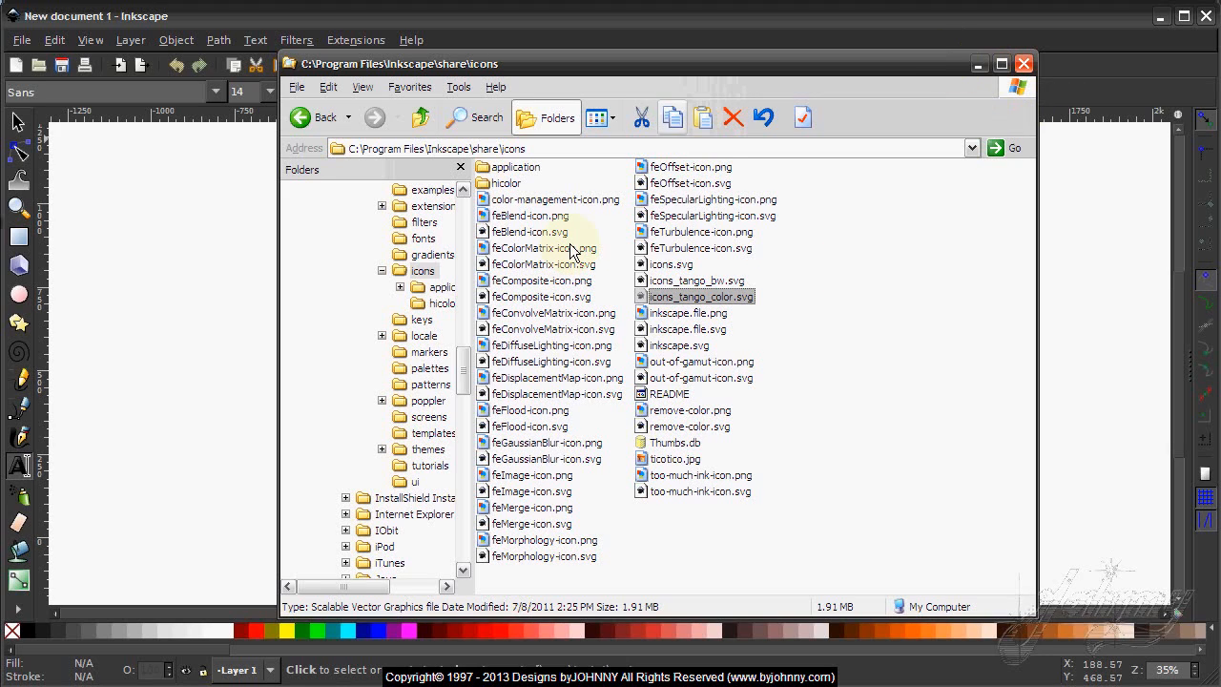
mouse_move(680, 300)
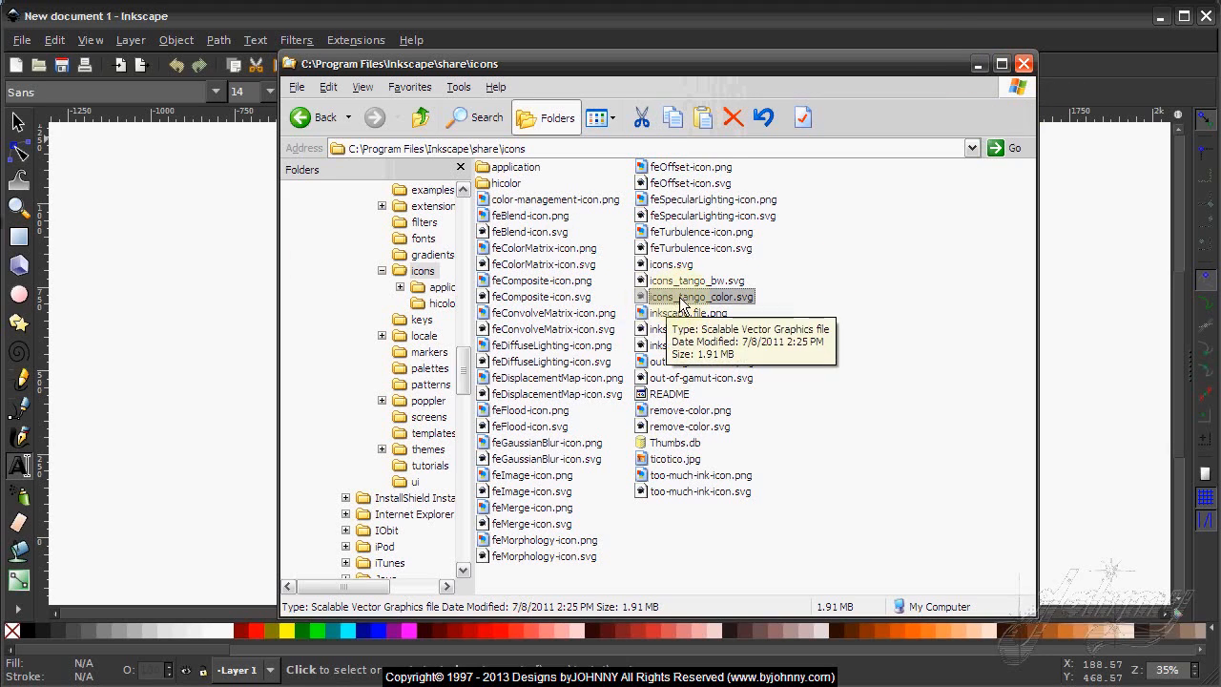
- Open icons_tango_color.svg in Inkscape and scroll through its Menus, Tools and Dialogs icons
double_click(702, 297)
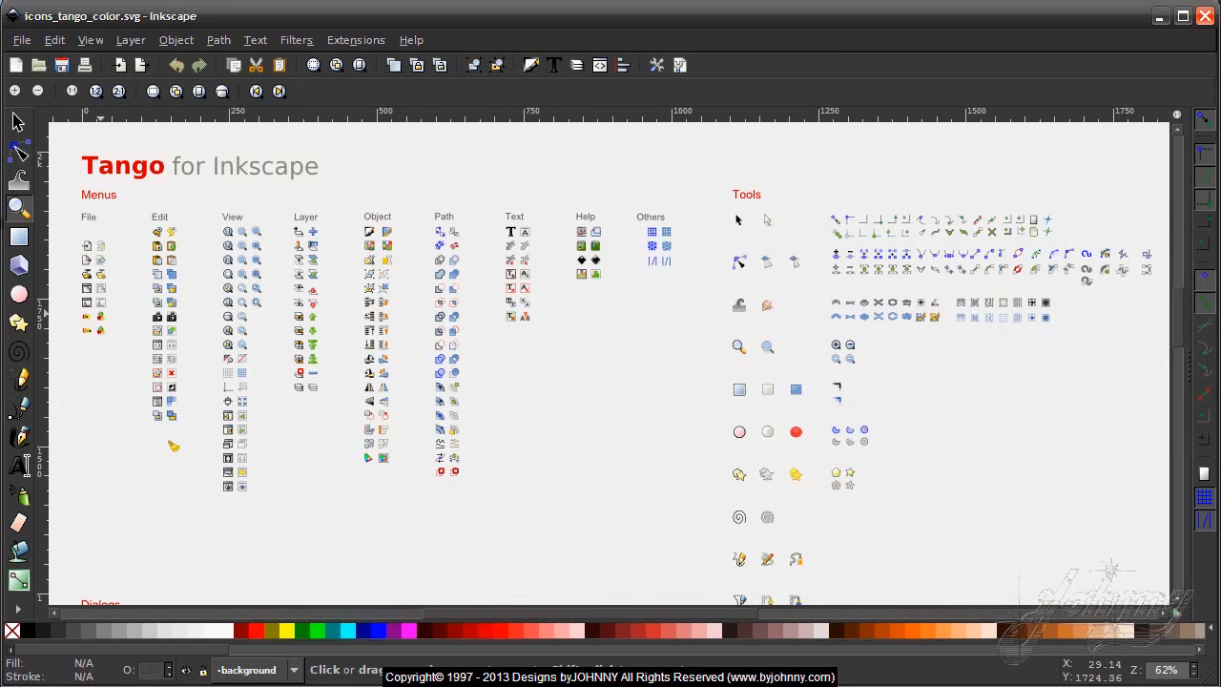
mouse_move(815, 283)
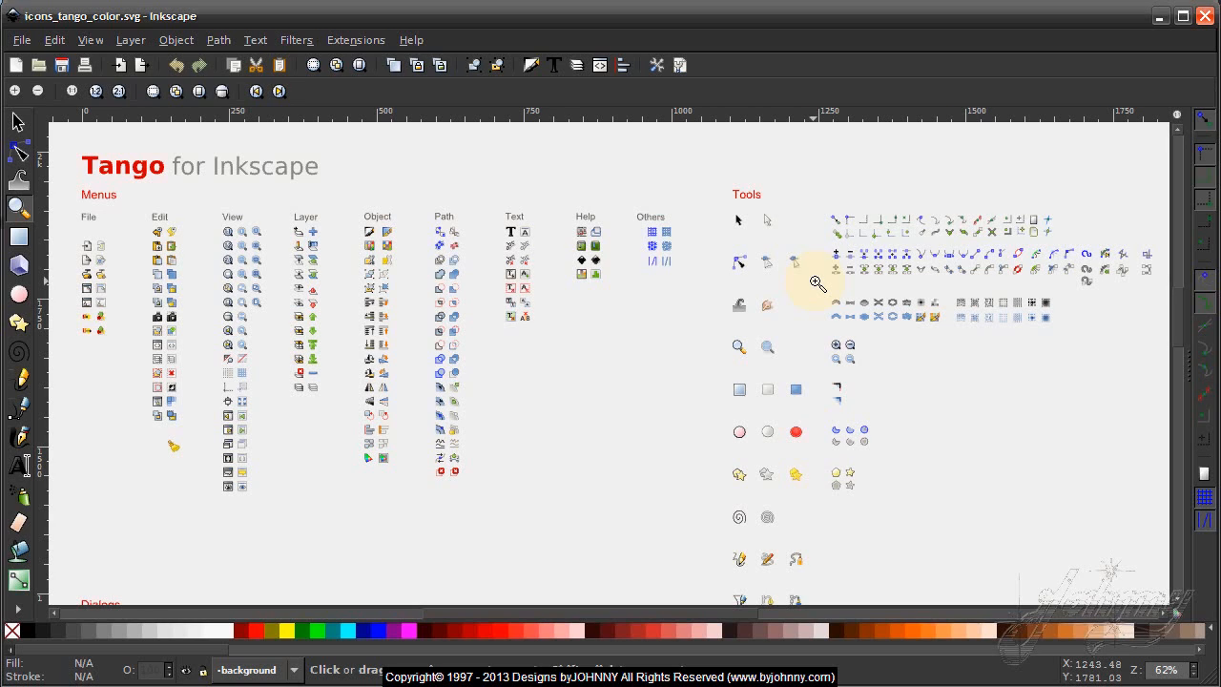
mouse_move(704, 223)
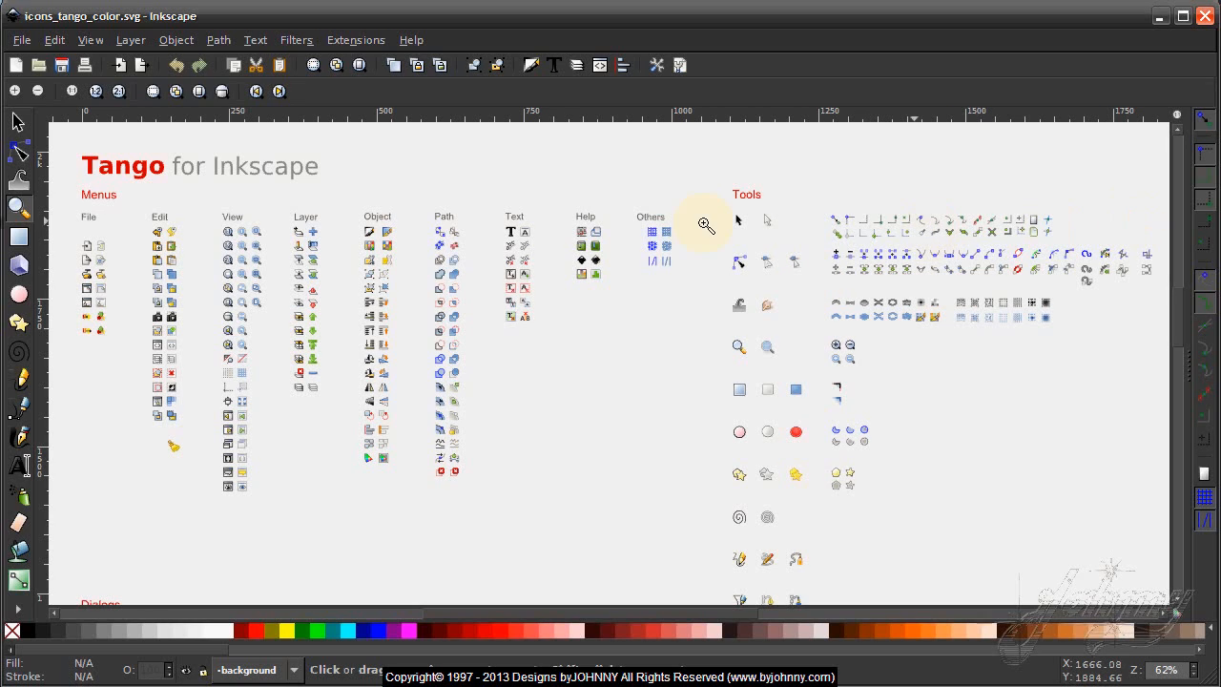
mouse_move(346, 294)
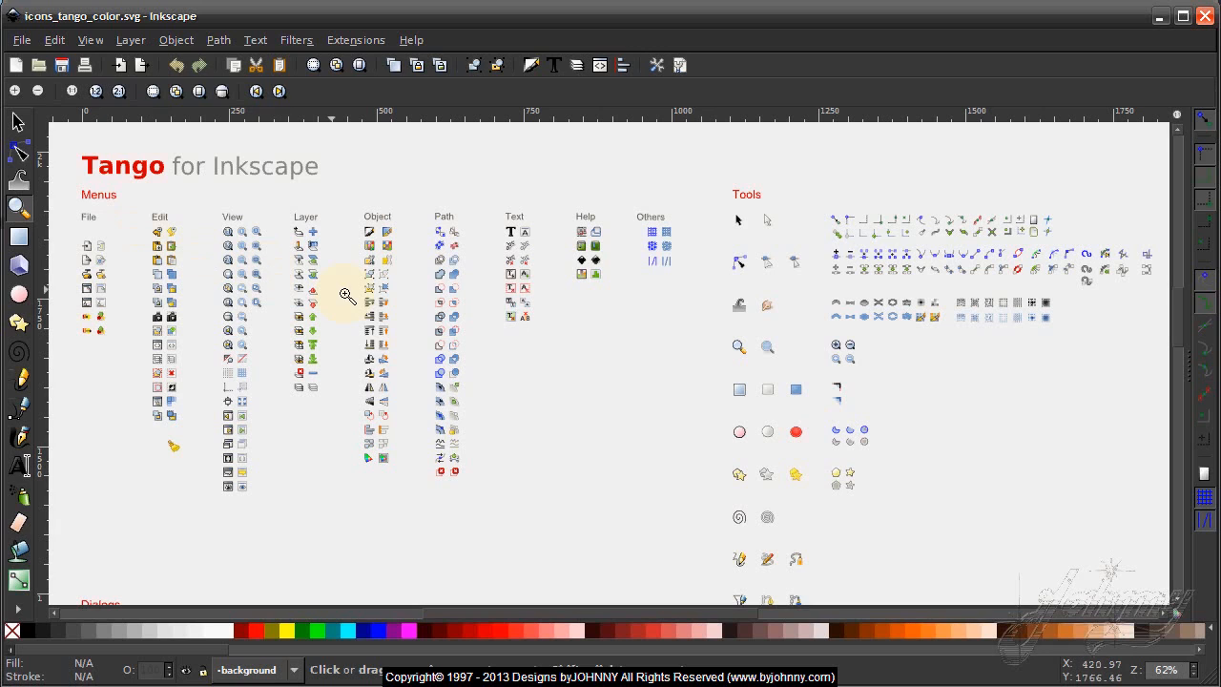
mouse_move(188, 229)
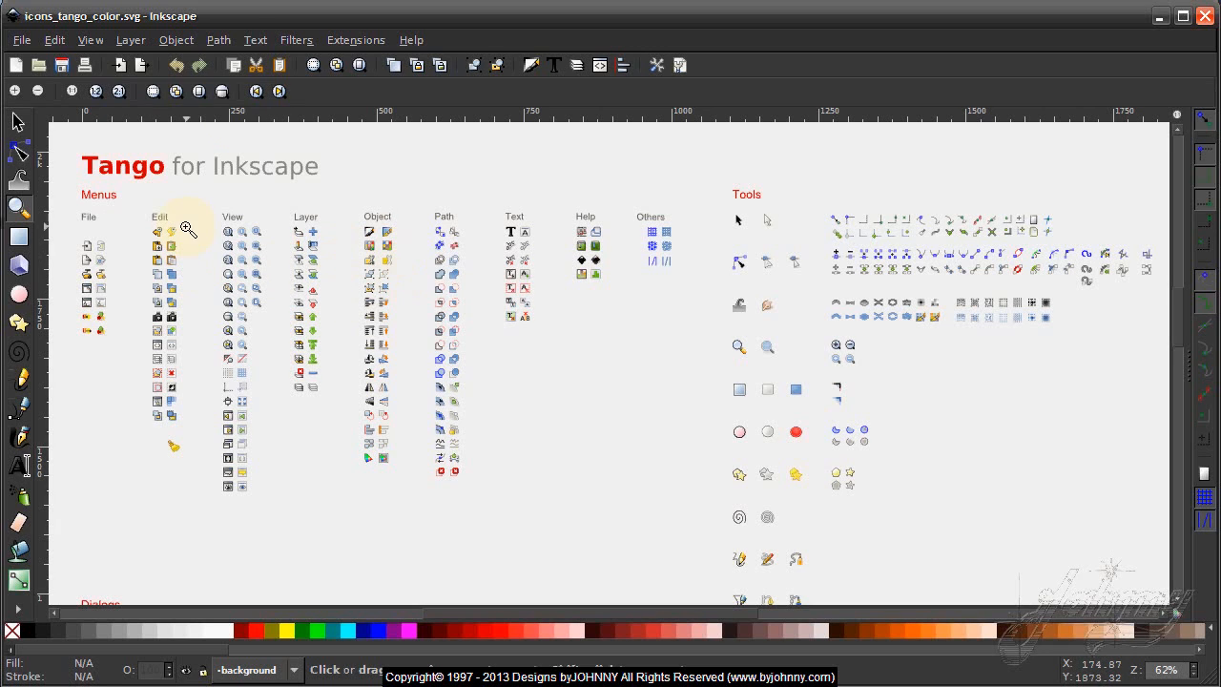
mouse_move(435, 341)
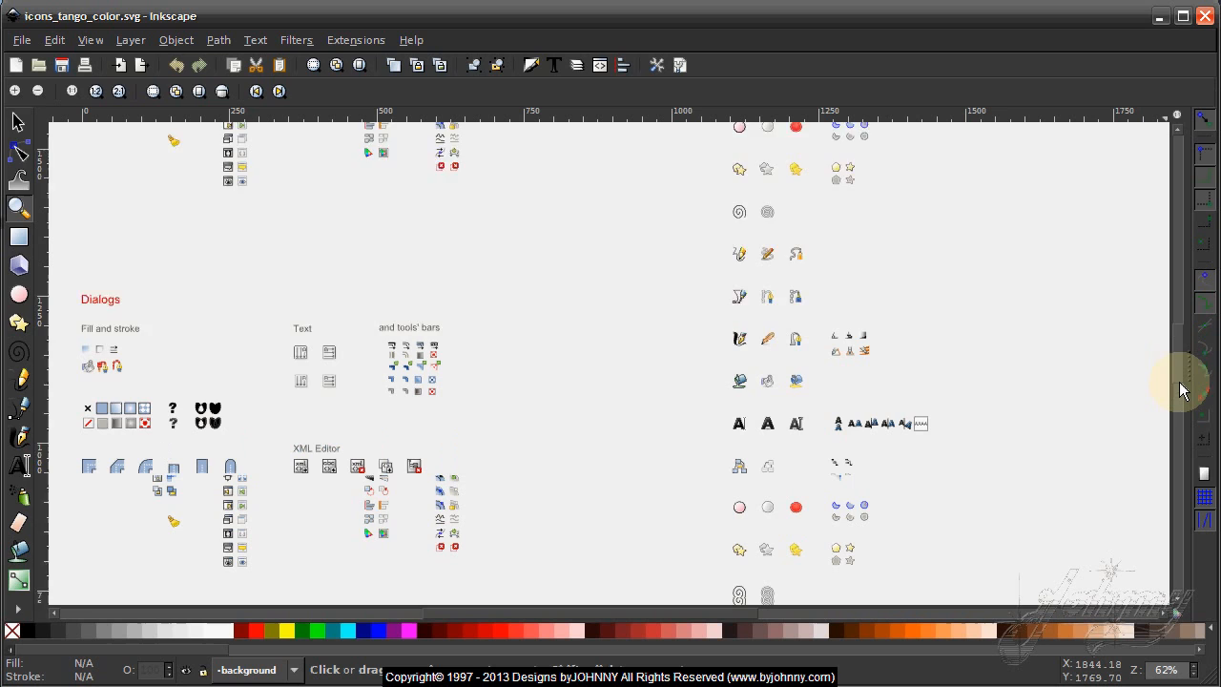
scroll("down", 3)
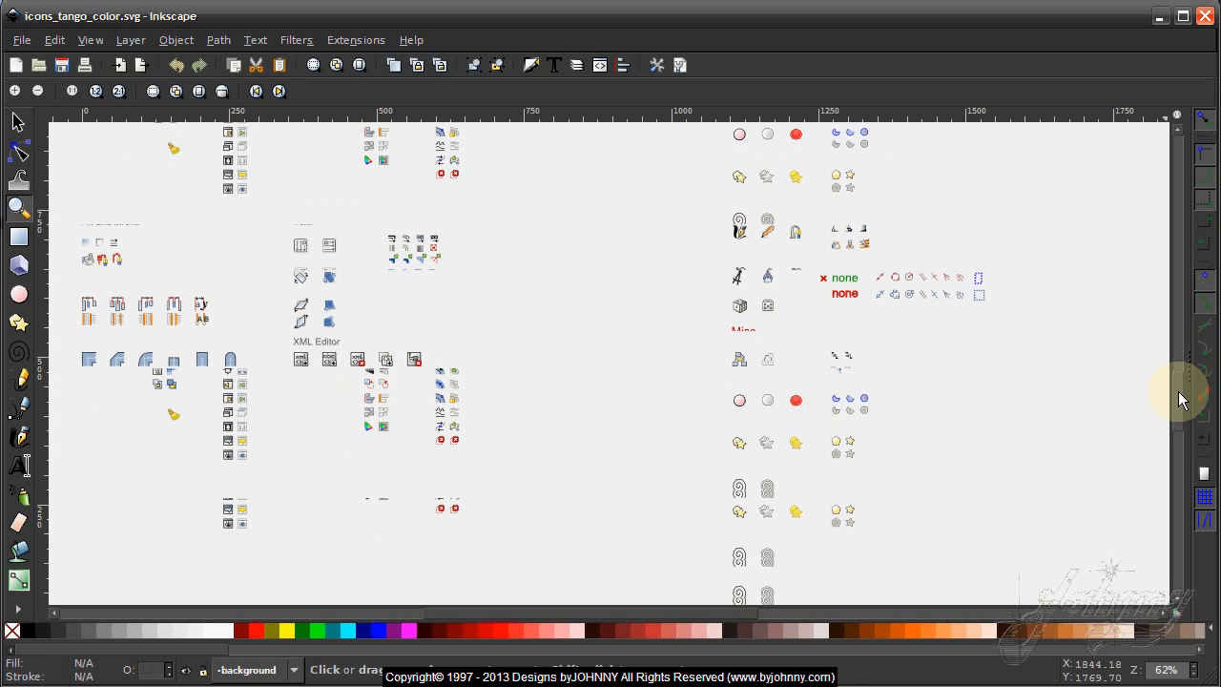
scroll("down", 3)
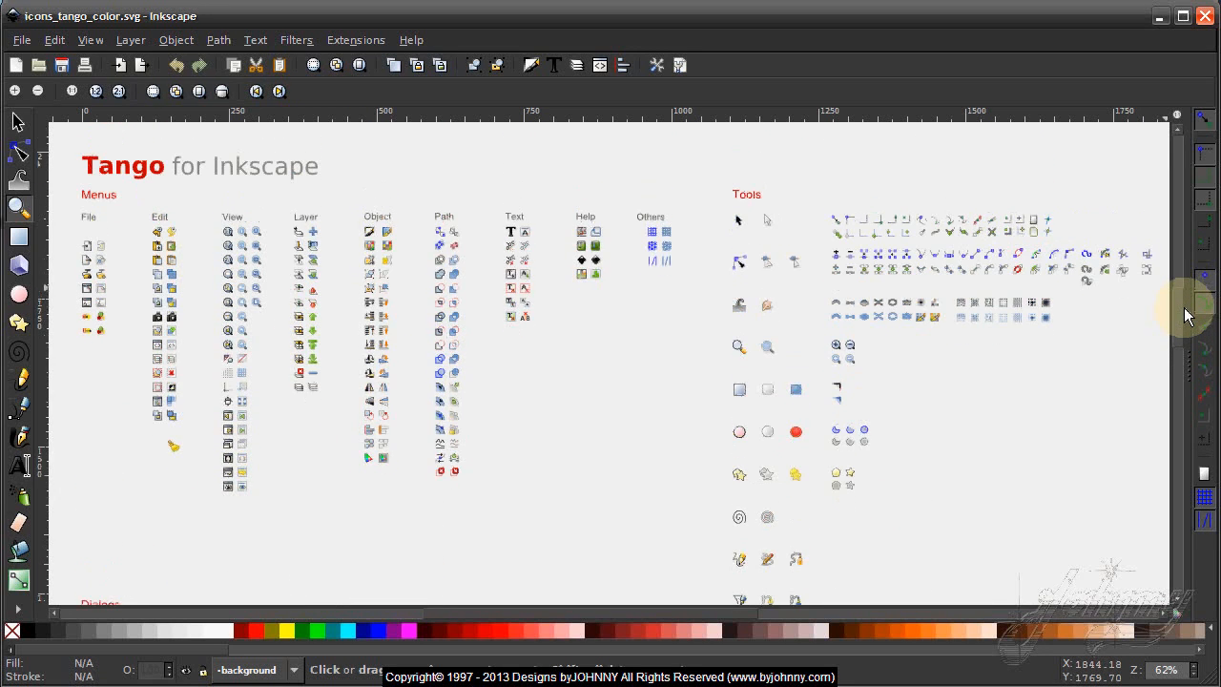
scroll("down", 3)
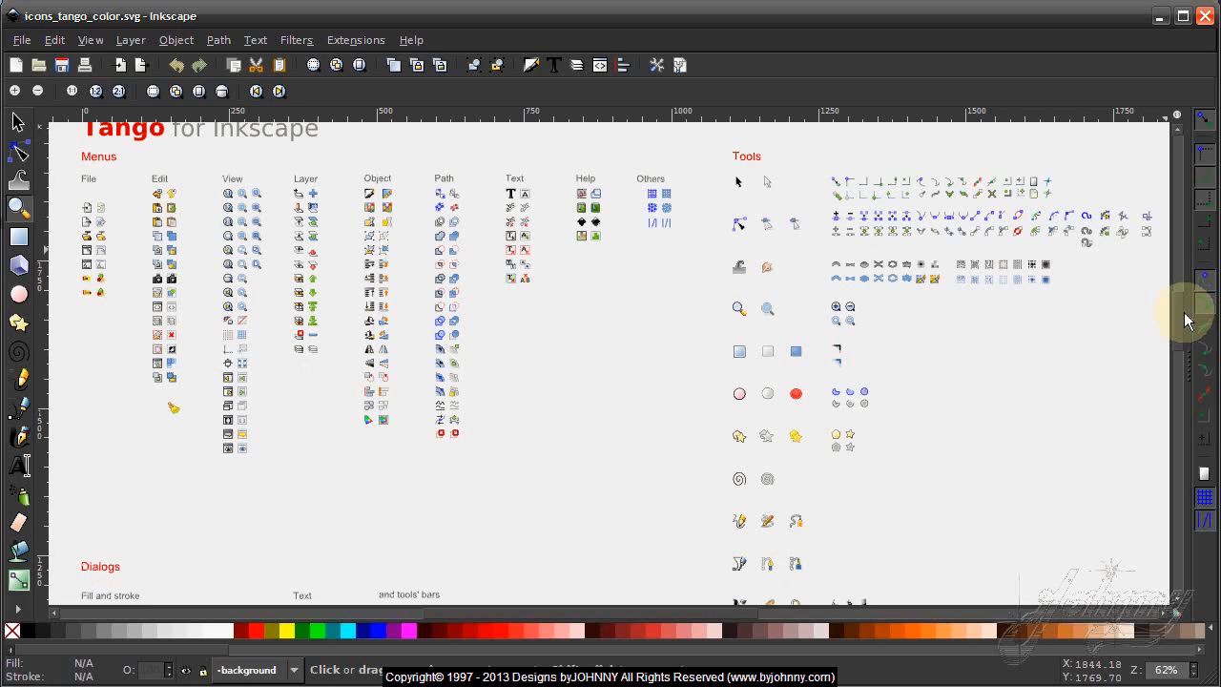